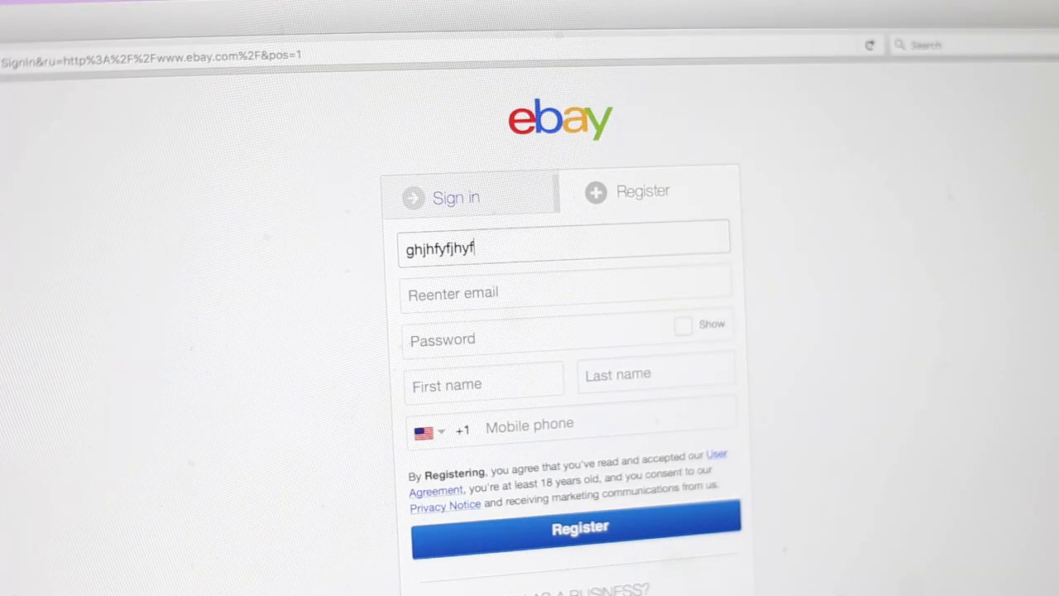
# Step: Create a new untitled FotoFuze album and start adding photos to it
pyautogui.write('fgfytfg')
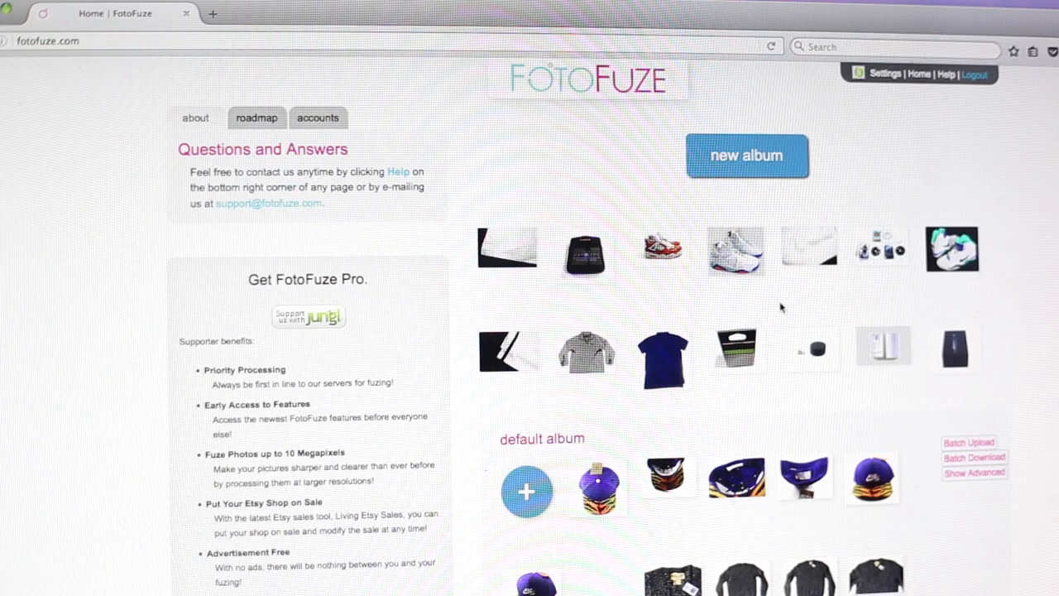
pyautogui.moveTo(940, 321)
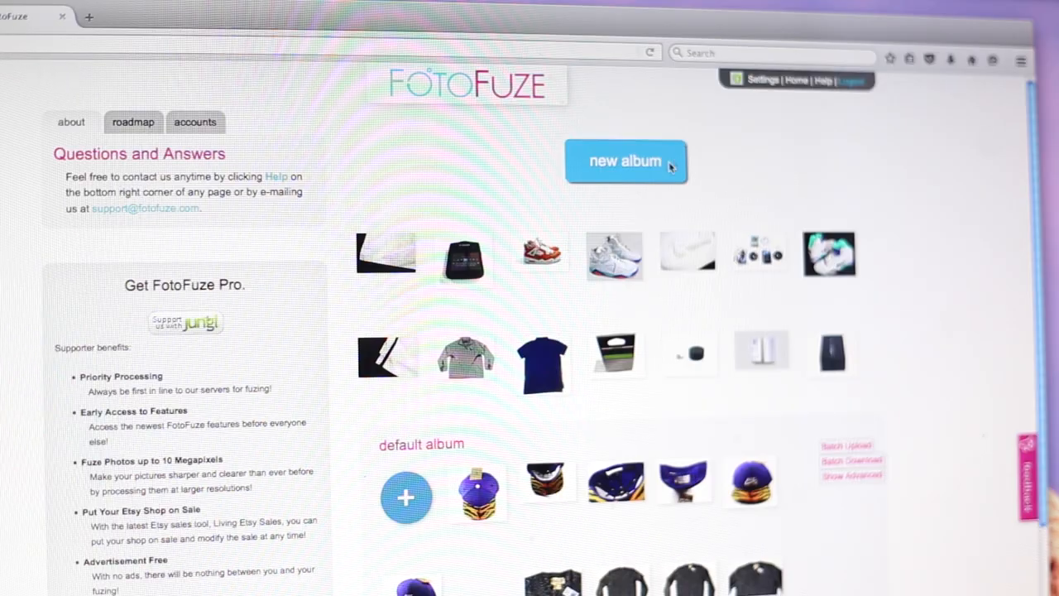
pyautogui.click(626, 161)
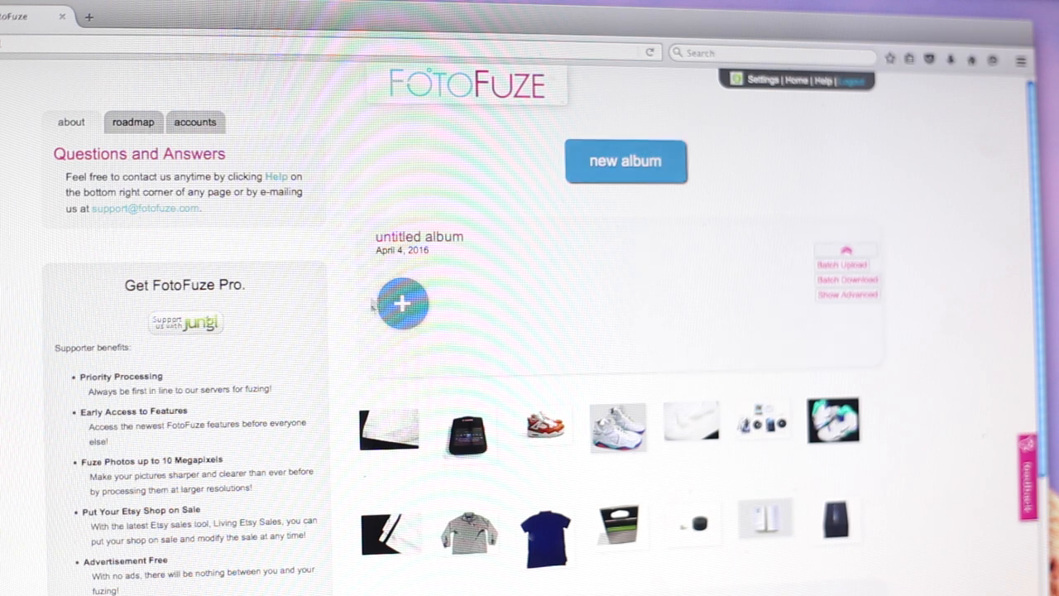
pyautogui.click(401, 305)
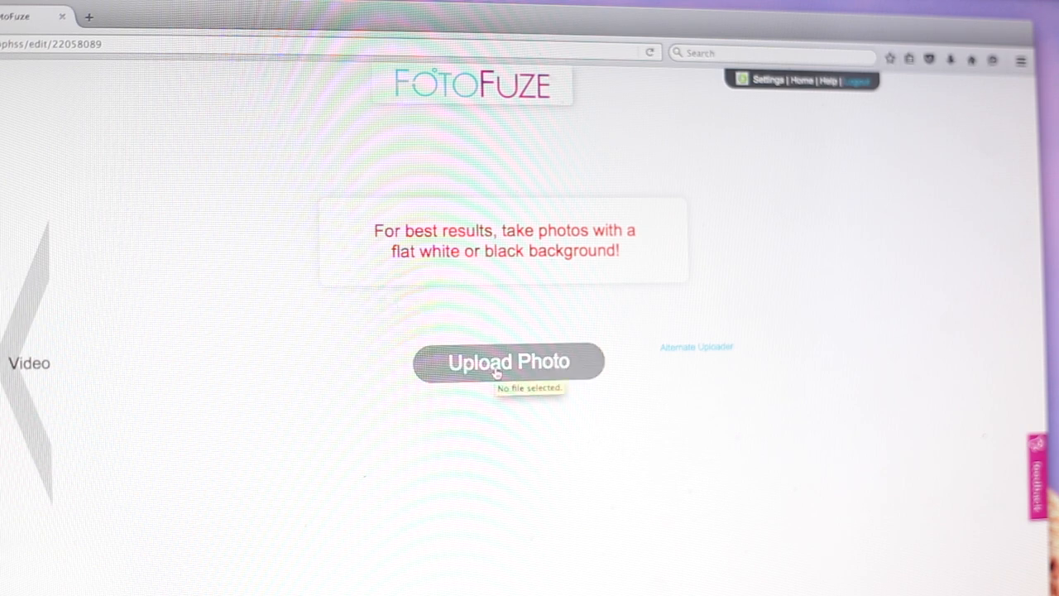
# Step: Upload the shirt photo, highlight it and finish the background cleanup
pyautogui.click(509, 361)
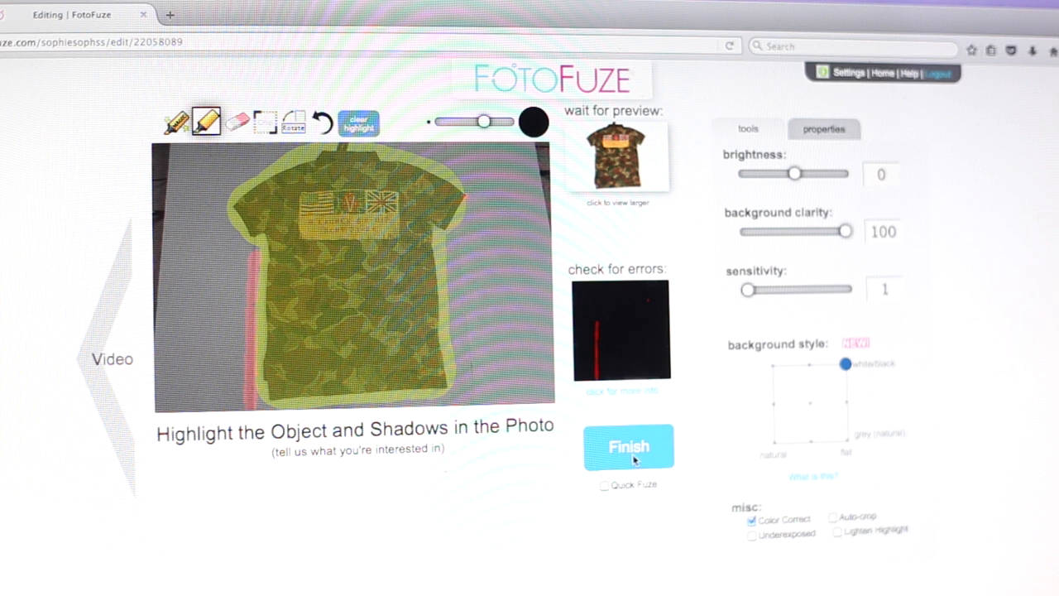
pyautogui.click(629, 447)
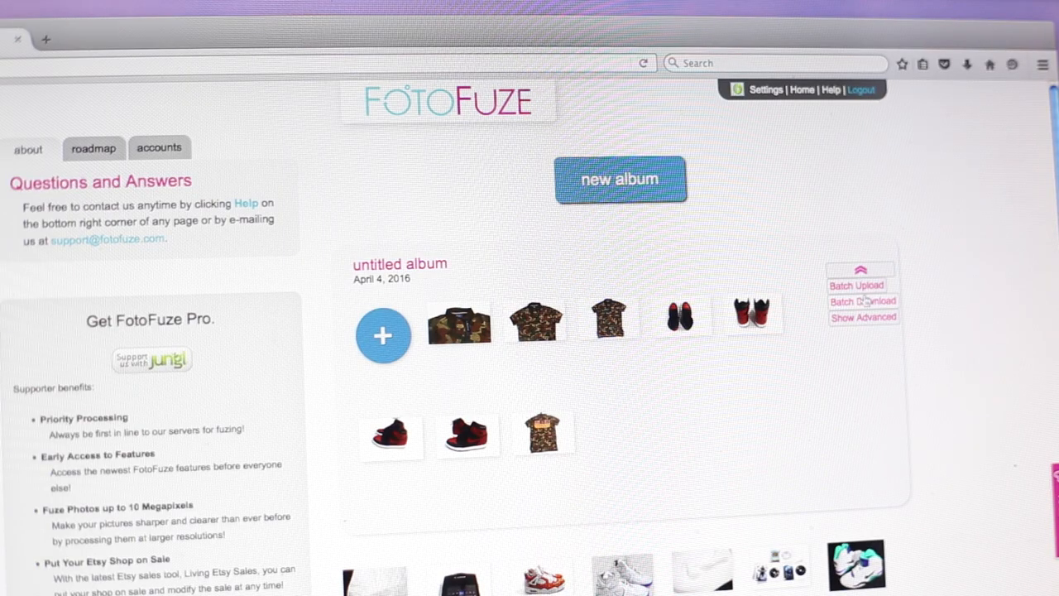
# Step: Batch-download the album's processed photos and save the zip file
pyautogui.click(862, 301)
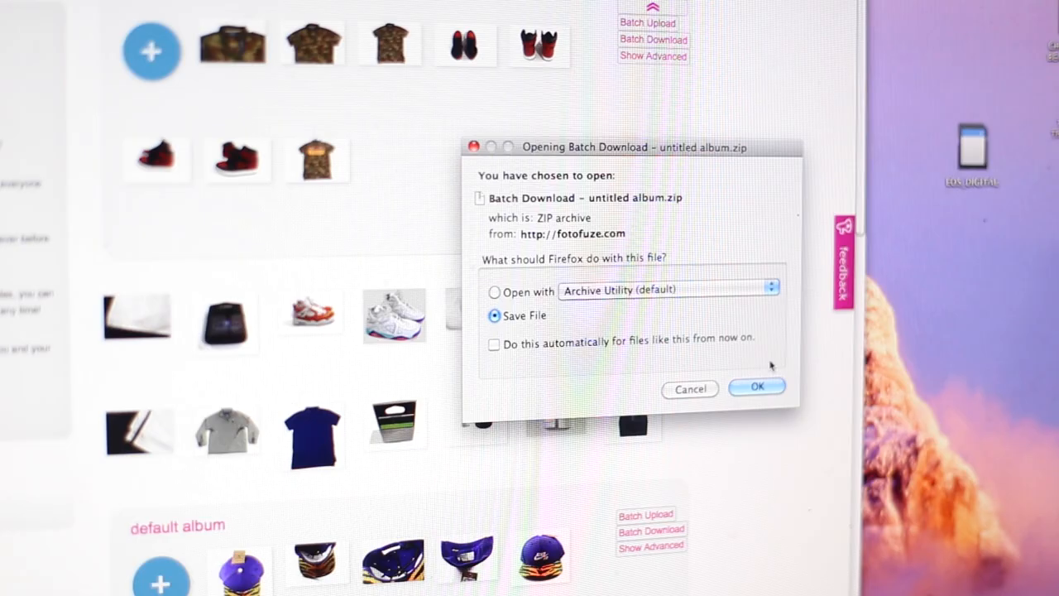
pyautogui.click(756, 389)
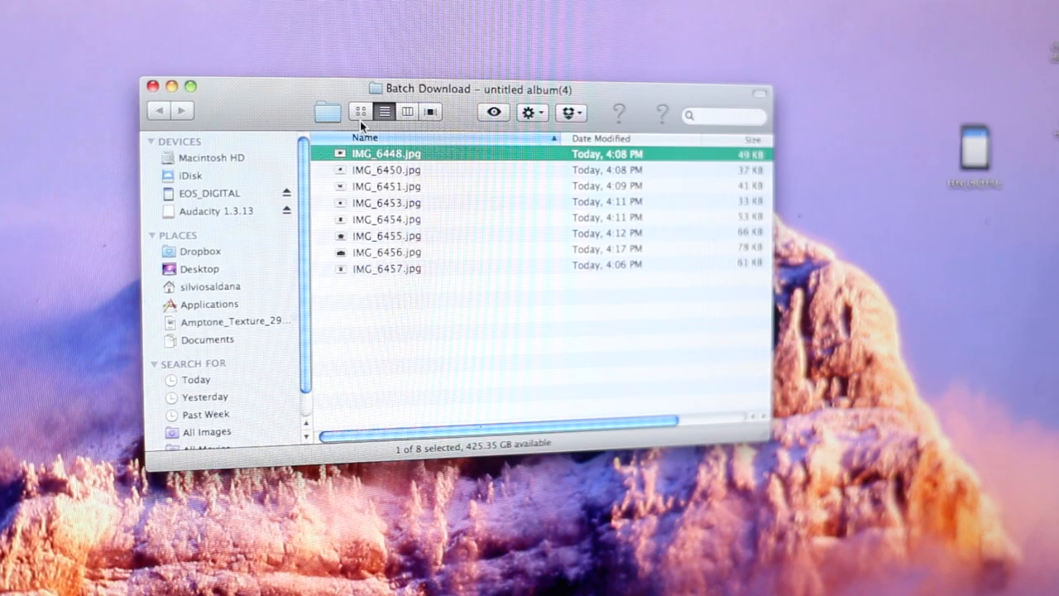
# Step: Show the eight downloaded sneaker and camo shirt images as thumbnails in Finder
pyautogui.click(361, 113)
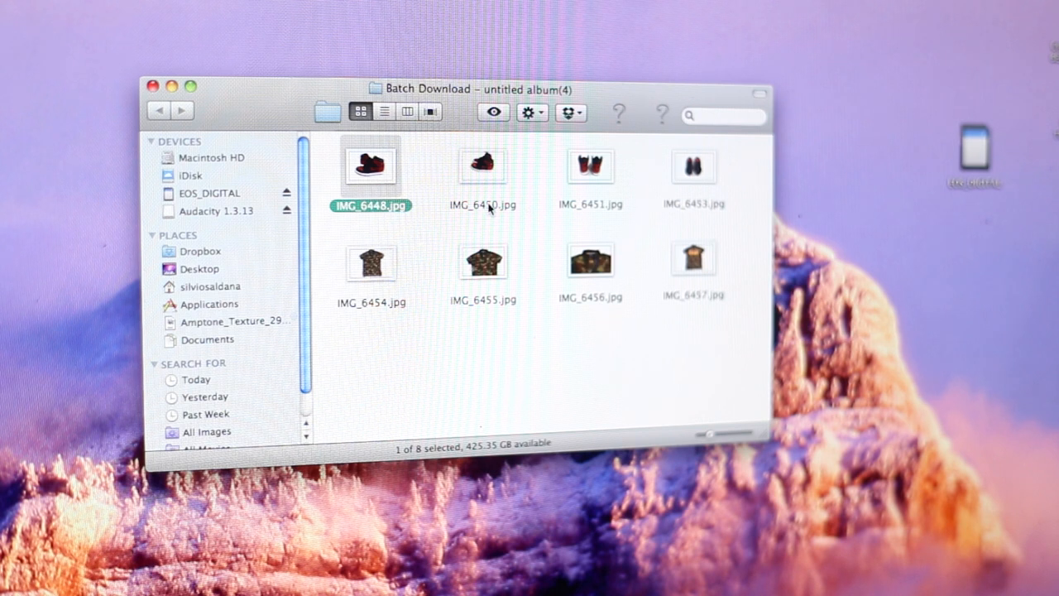
pyautogui.click(698, 223)
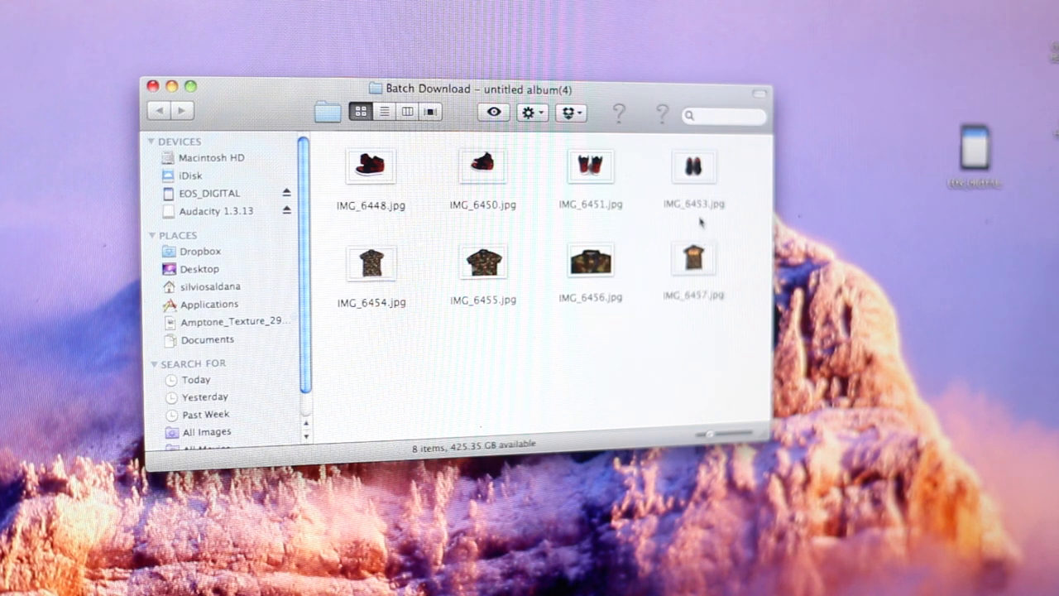
pyautogui.click(590, 261)
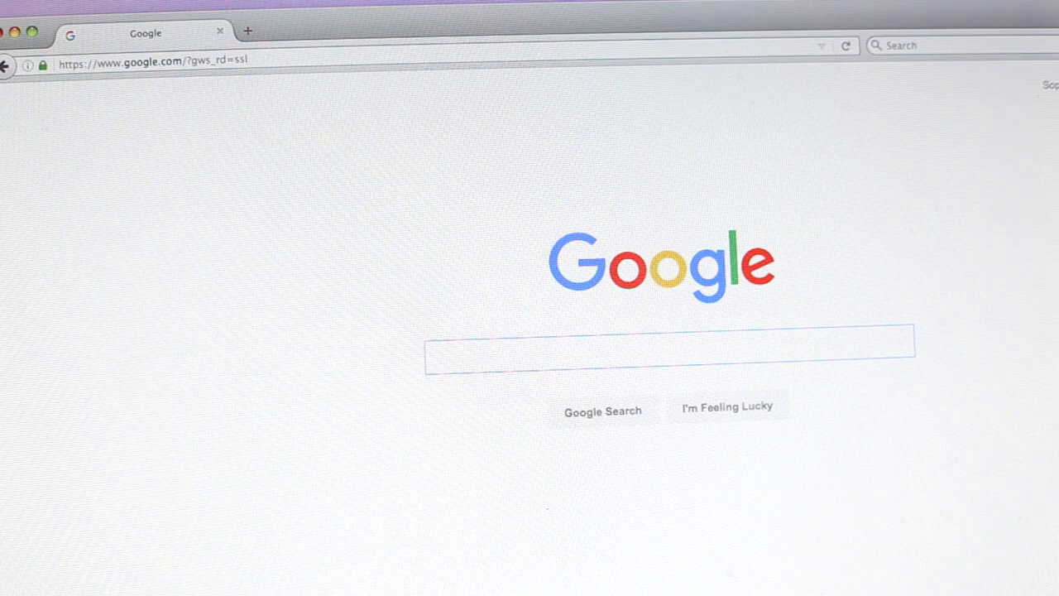
# Step: Search Google for 'garag' and open the GarageSale website
pyautogui.write('garag')
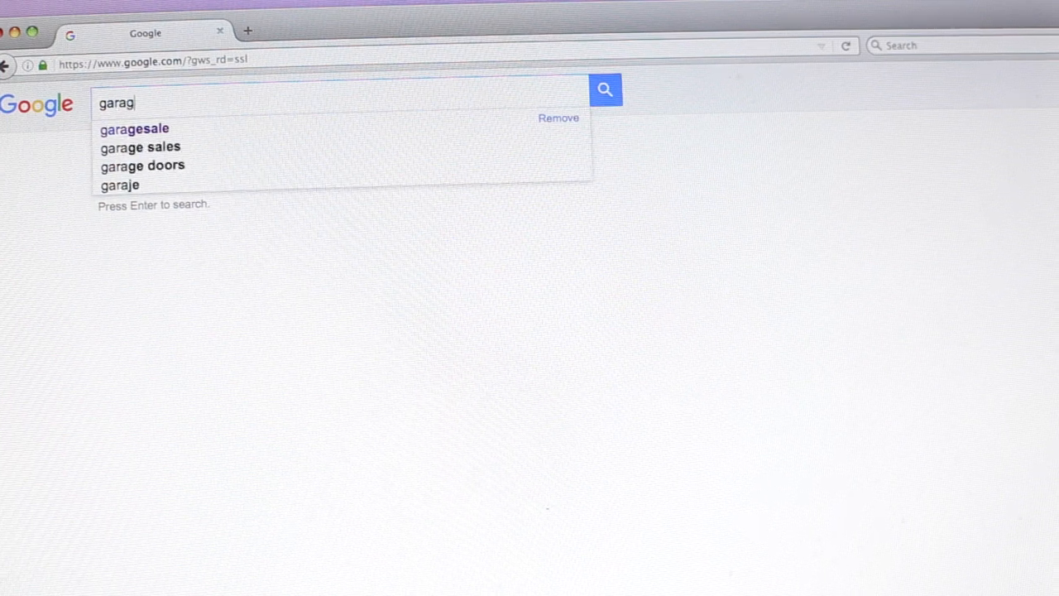
pyautogui.click(134, 130)
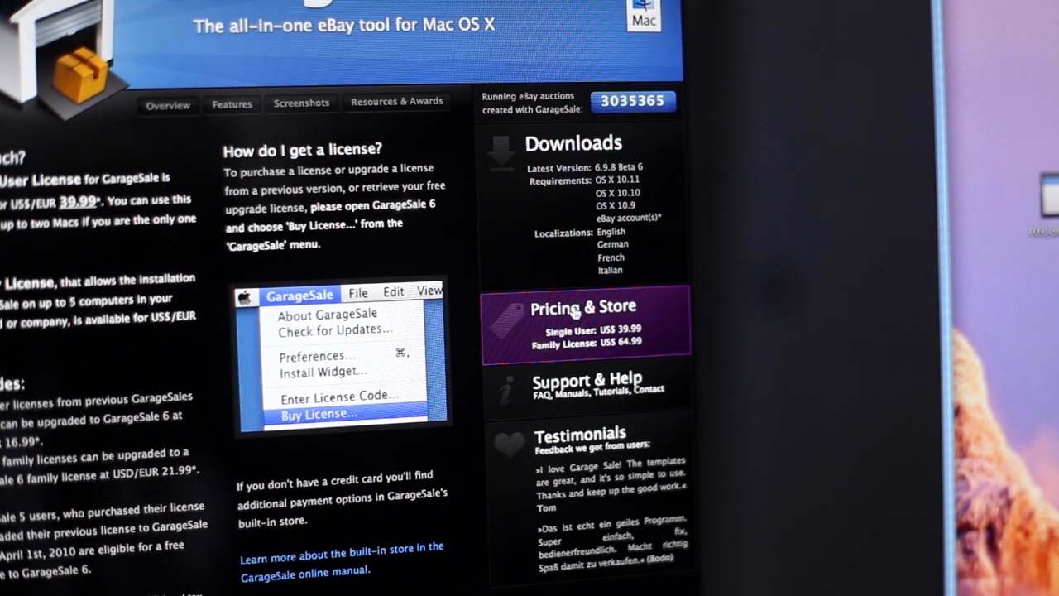
pyautogui.moveTo(709, 341)
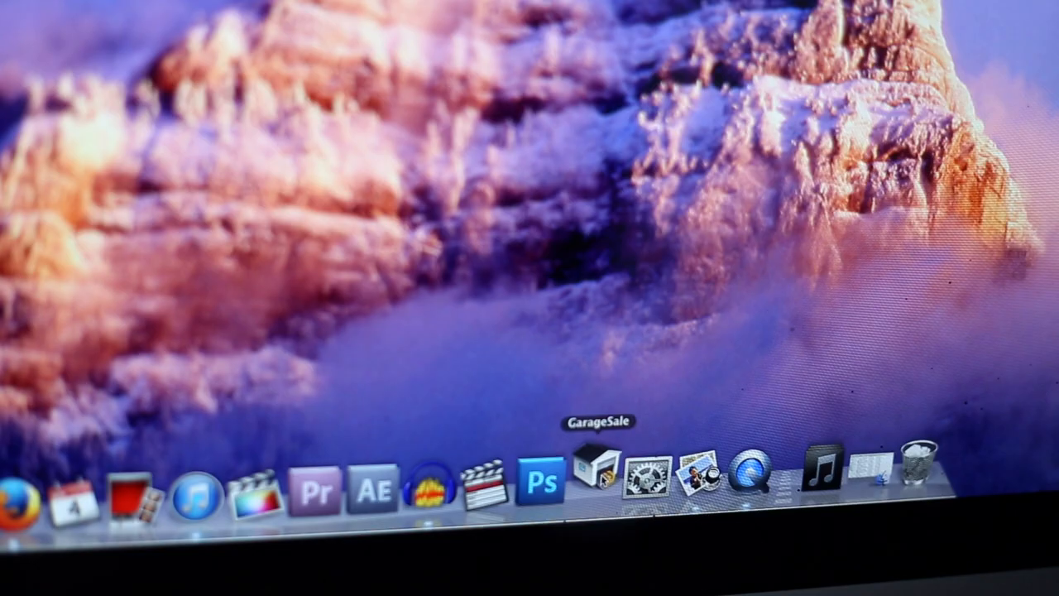
# Step: Launch GarageSale and set the new listing's Men's Clothing > Sweaters category
pyautogui.click(596, 487)
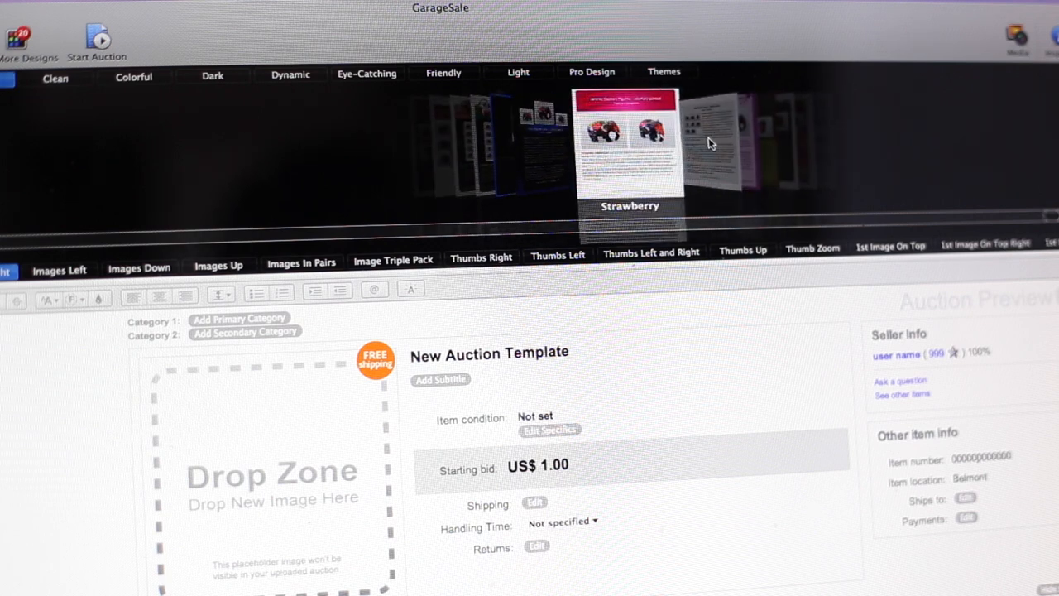
pyautogui.scroll(-3)
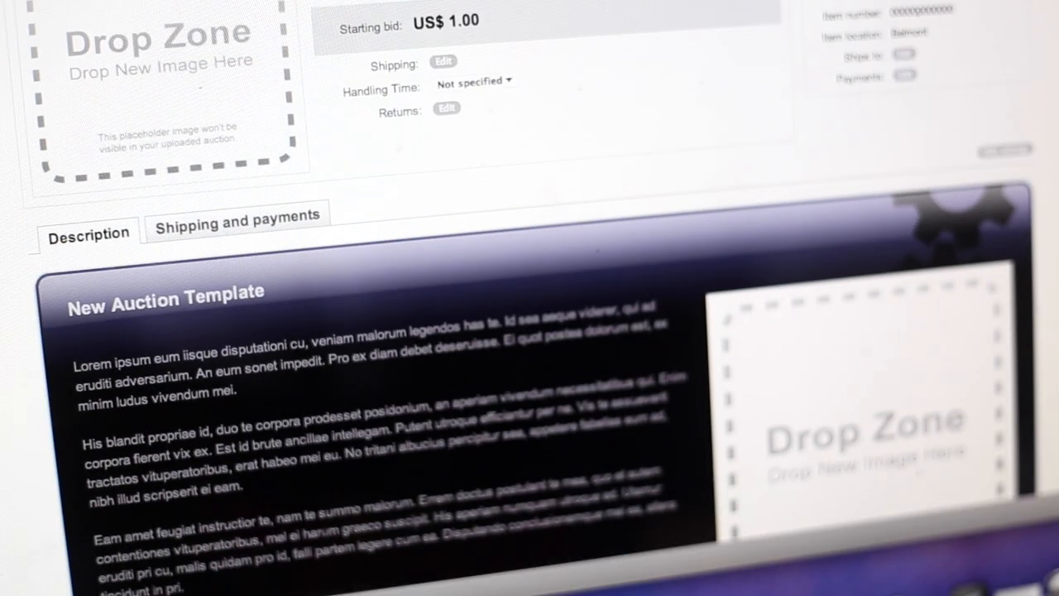
pyautogui.scroll(-3)
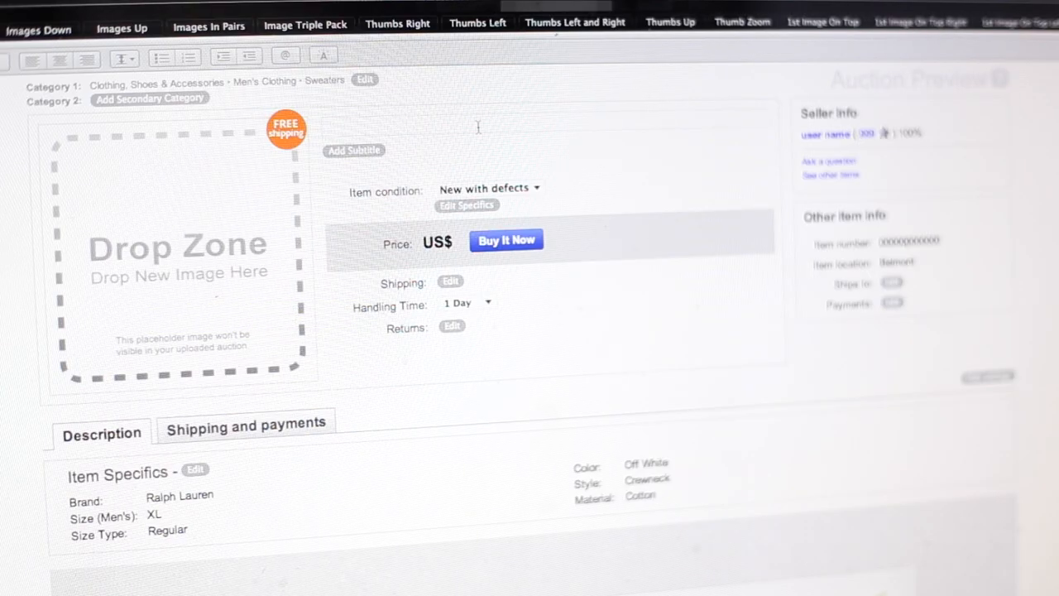
pyautogui.write('cgcgcgcb')
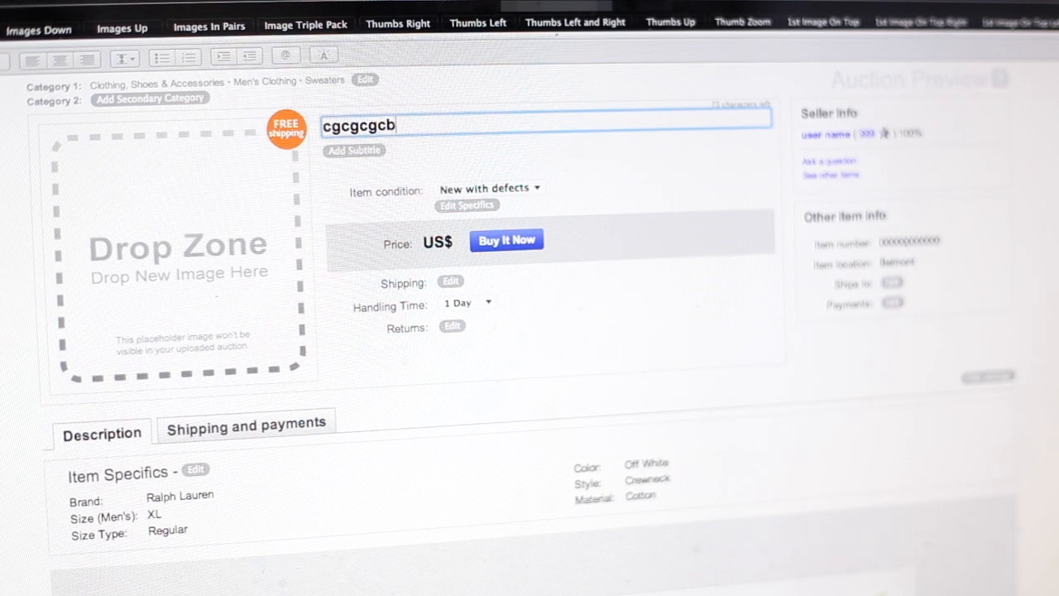
# Step: Choose 'New with defects' as the item condition
pyautogui.click(488, 189)
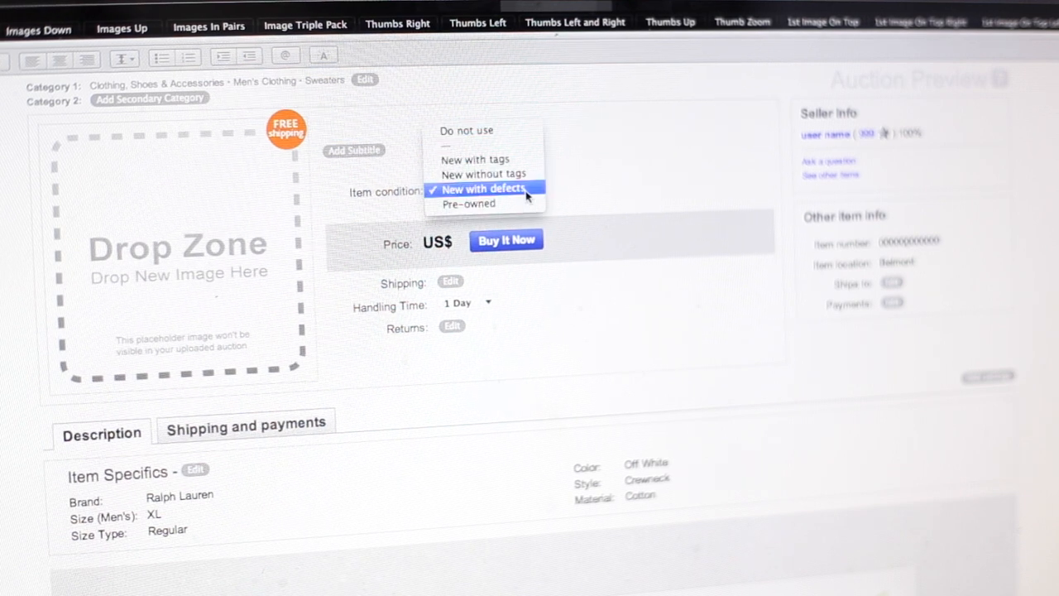
pyautogui.moveTo(484, 174)
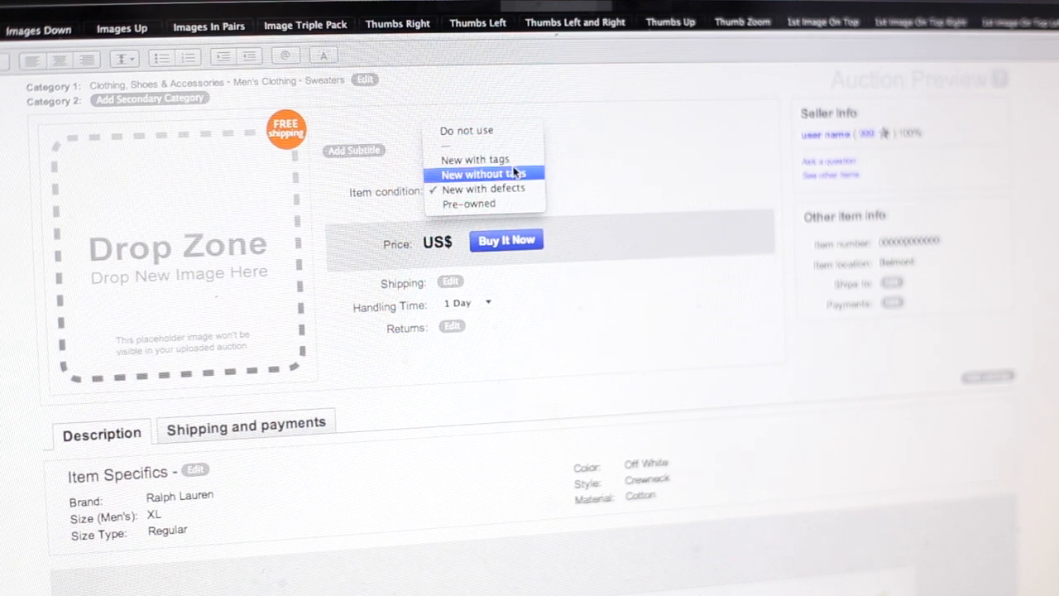
pyautogui.moveTo(483, 204)
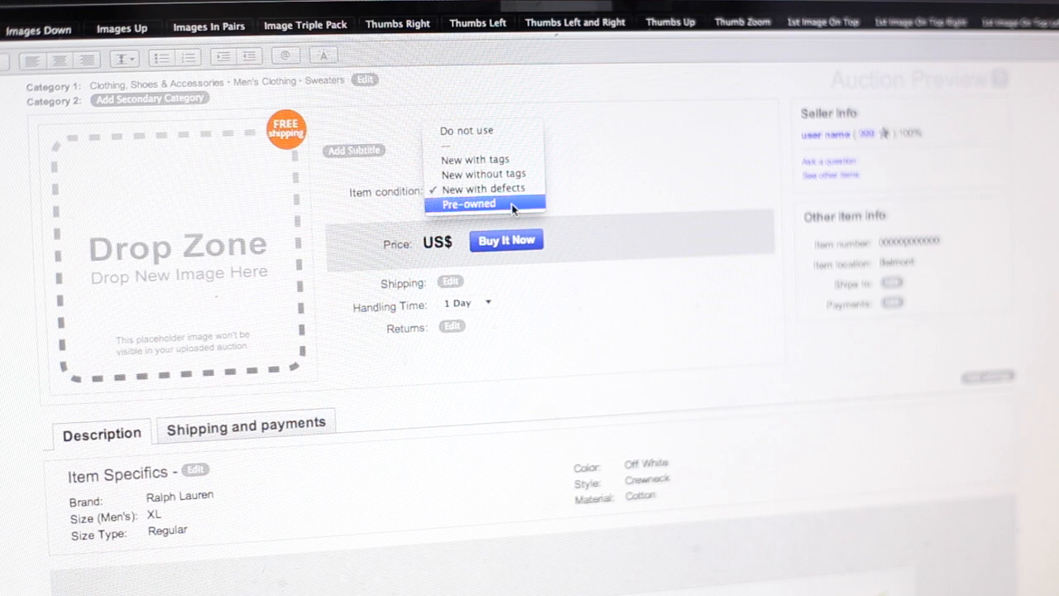
pyautogui.click(486, 189)
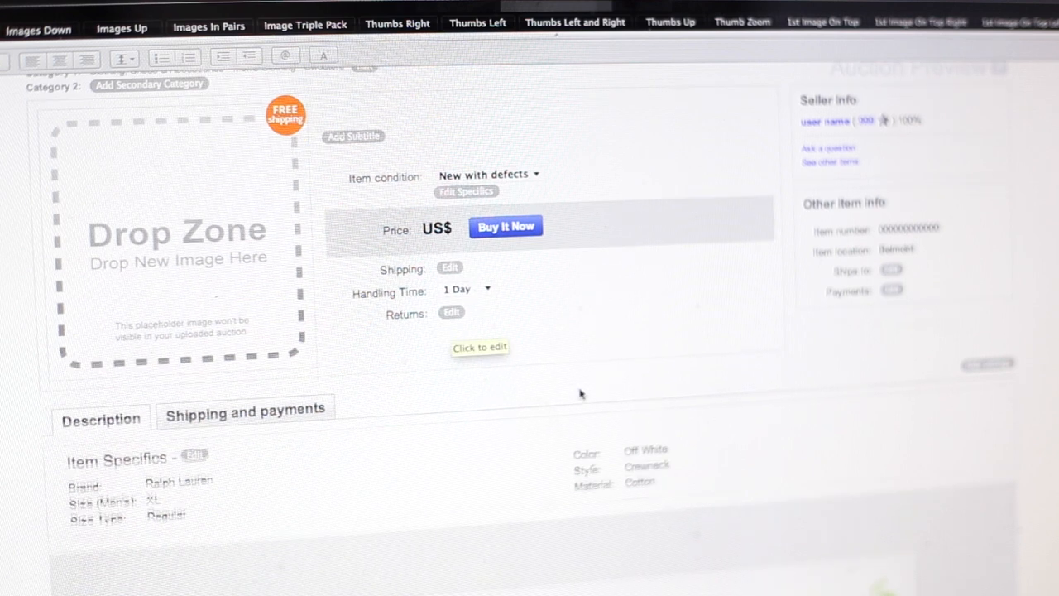
pyautogui.scroll(-3)
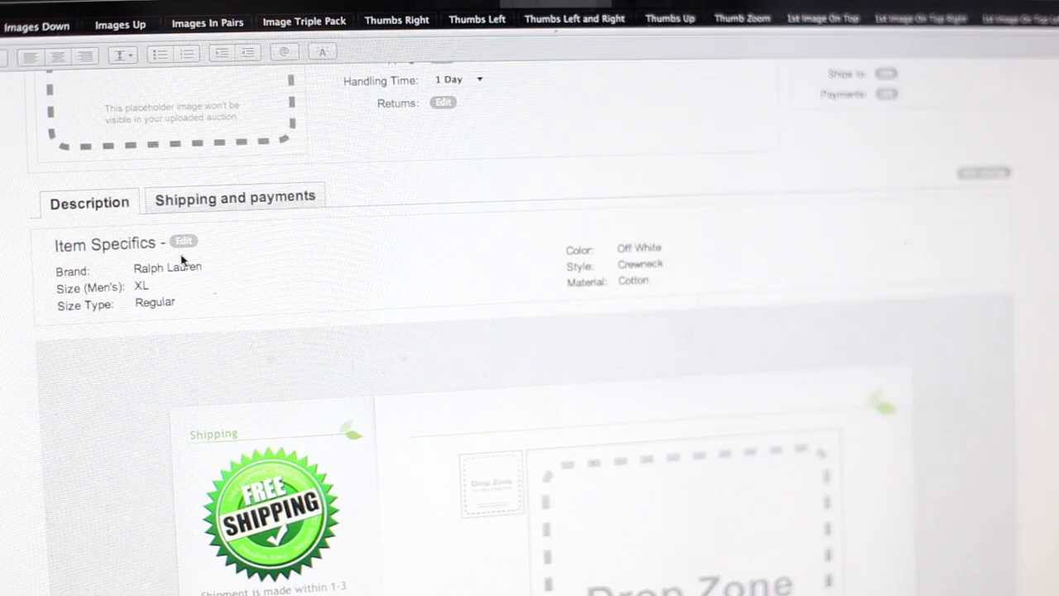
pyautogui.click(182, 242)
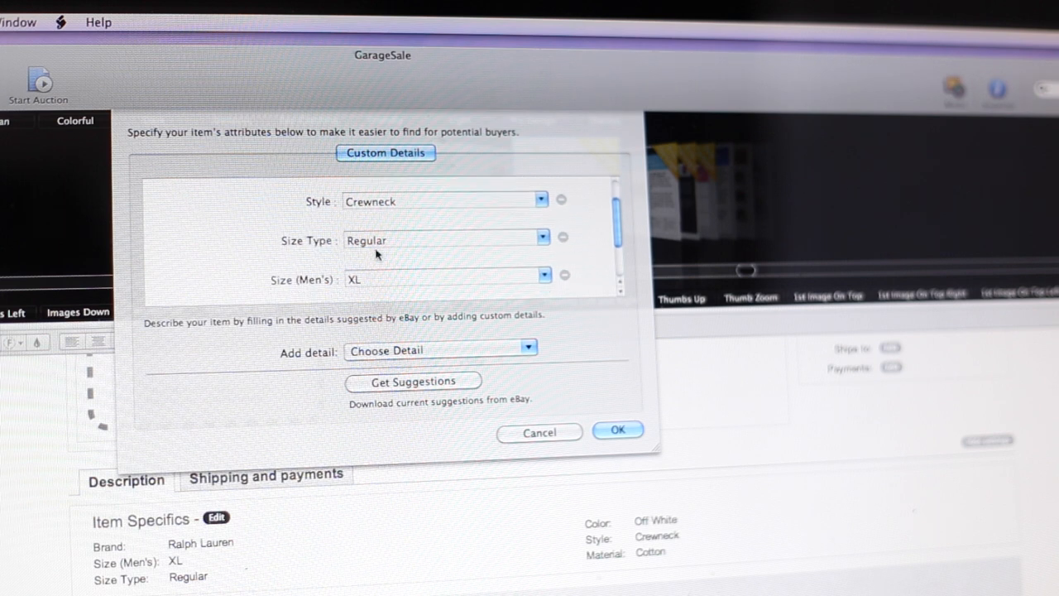
pyautogui.scroll(-3)
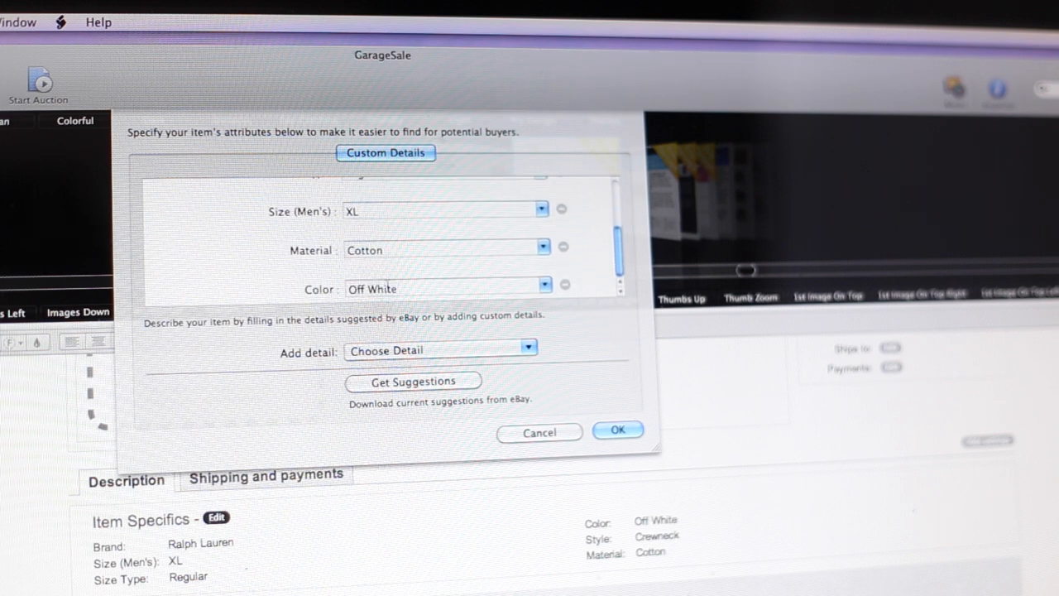
pyautogui.moveTo(484, 351)
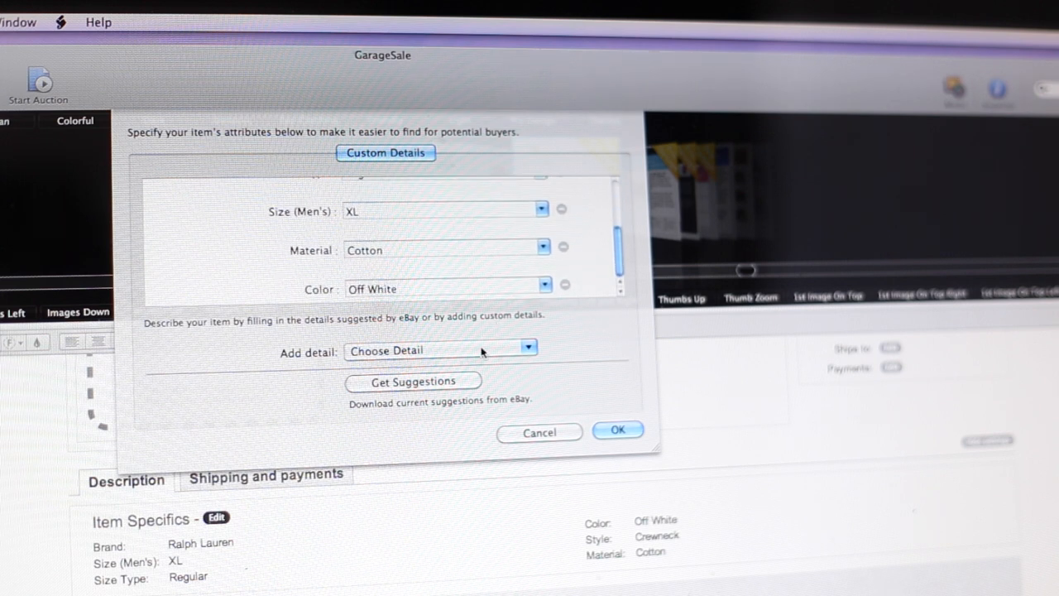
pyautogui.click(528, 347)
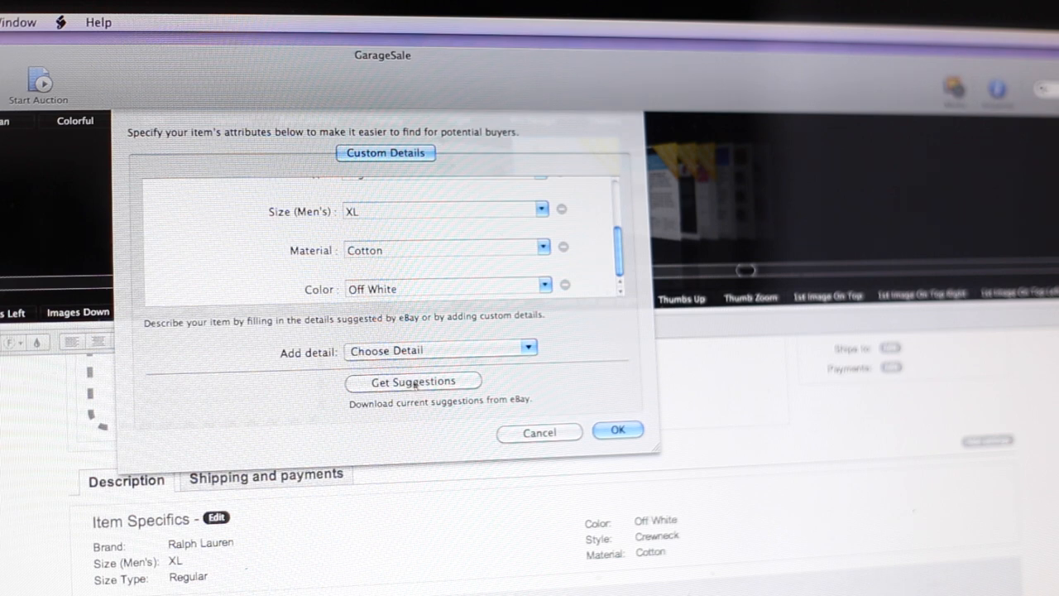
pyautogui.click(619, 431)
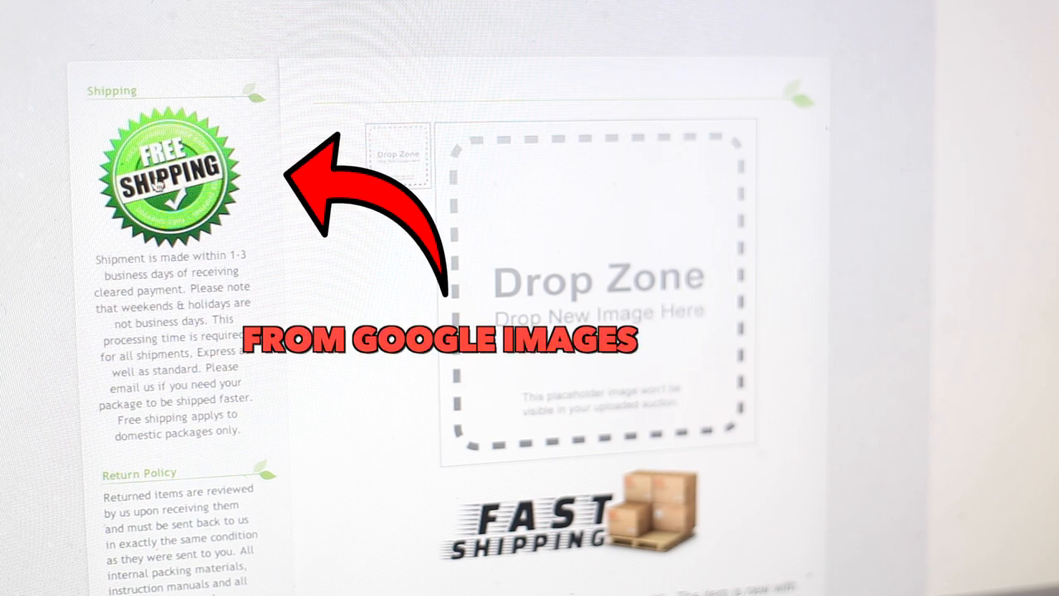
pyautogui.scroll(-3)
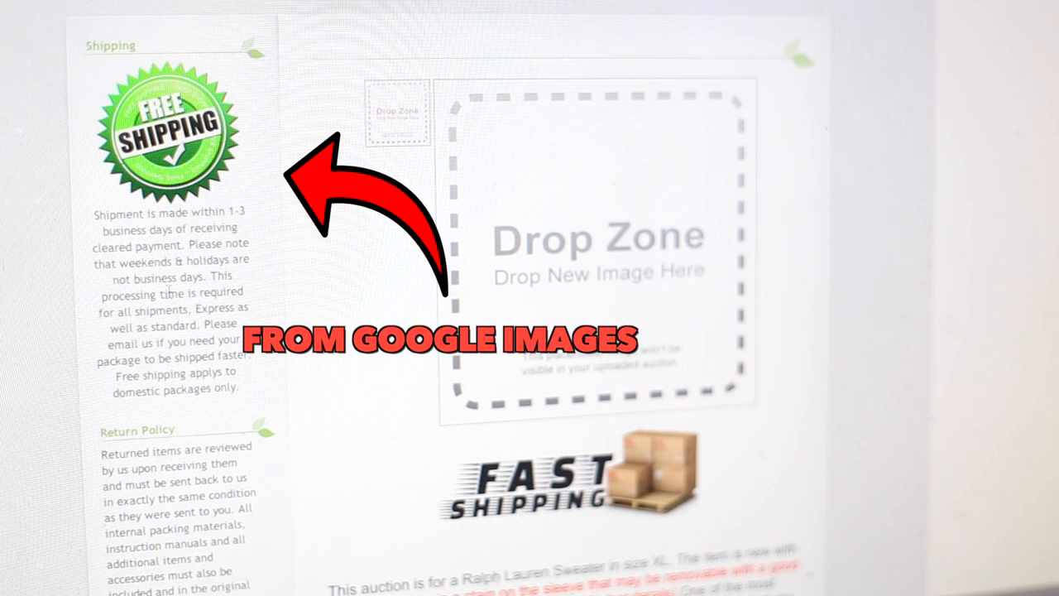
pyautogui.scroll(-3)
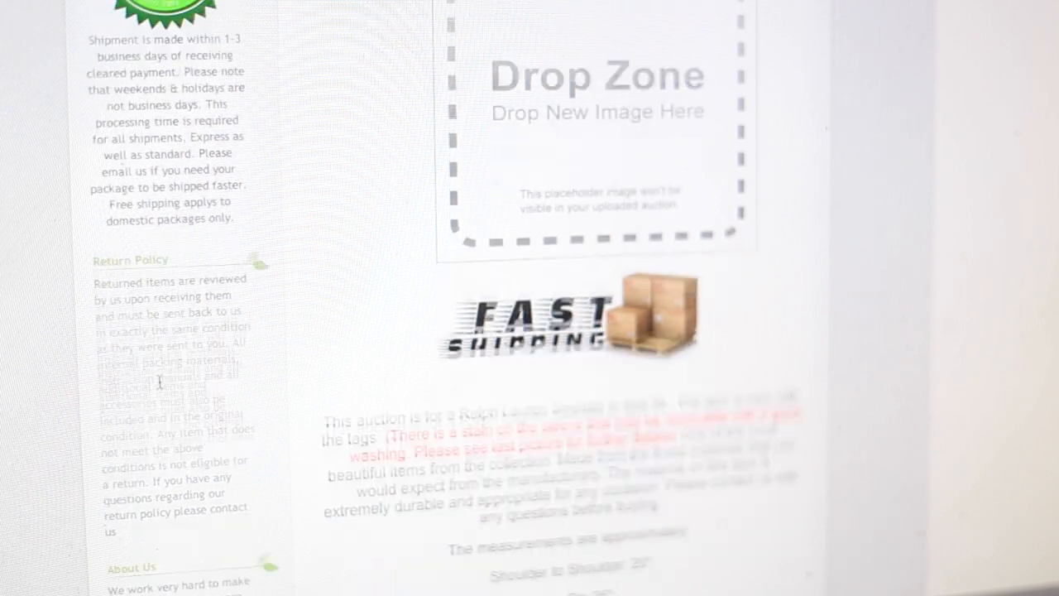
pyautogui.scroll(-3)
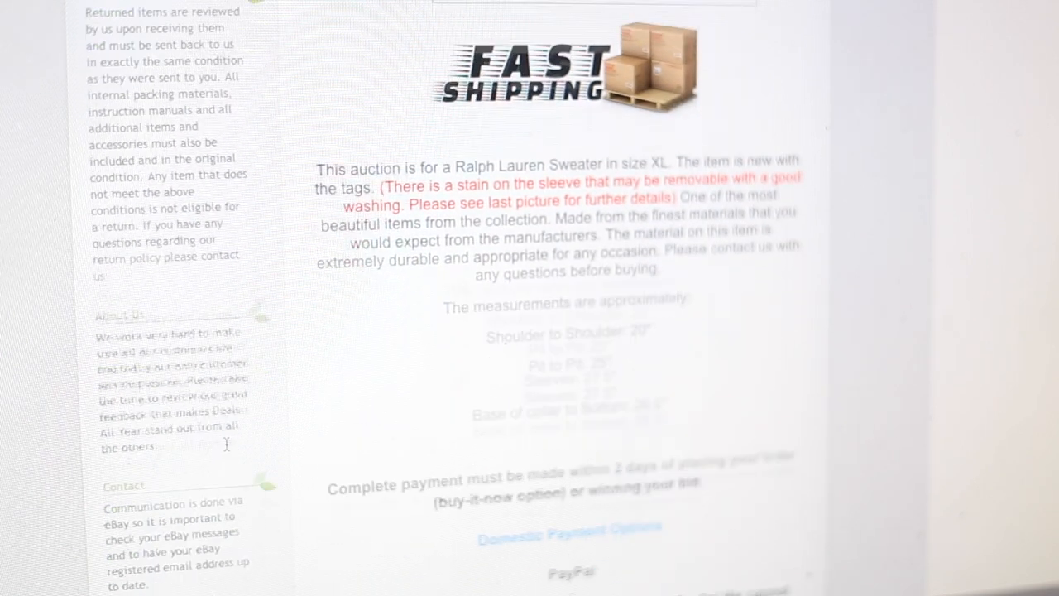
pyautogui.scroll(3)
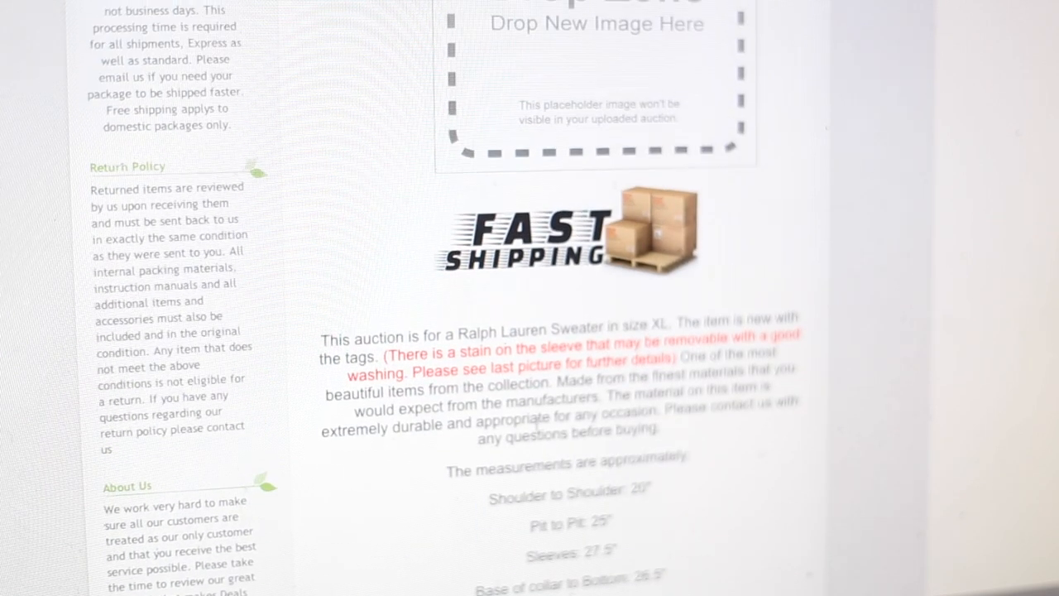
pyautogui.scroll(3)
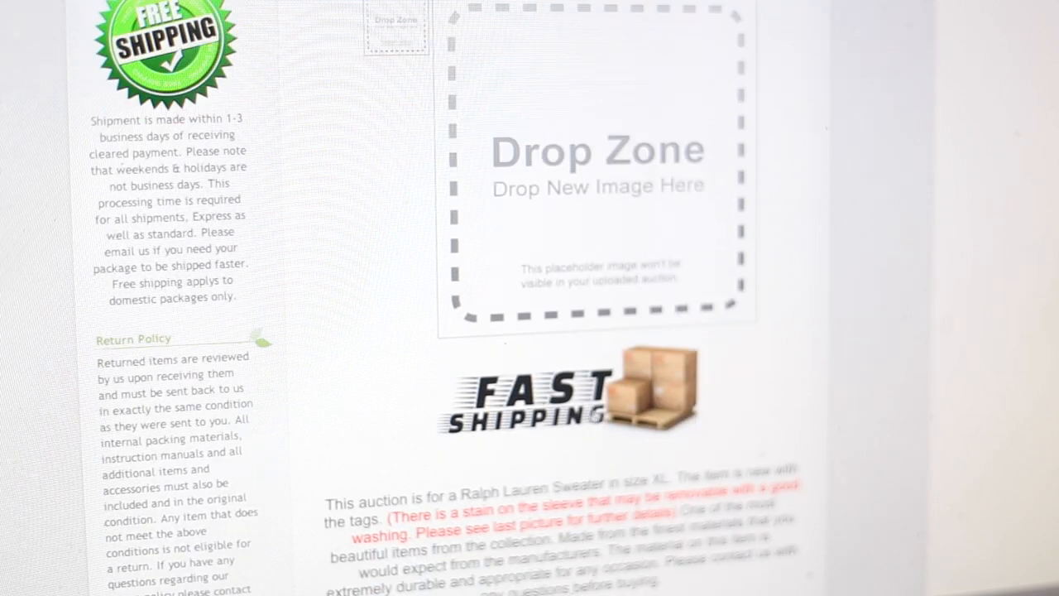
pyautogui.scroll(-3)
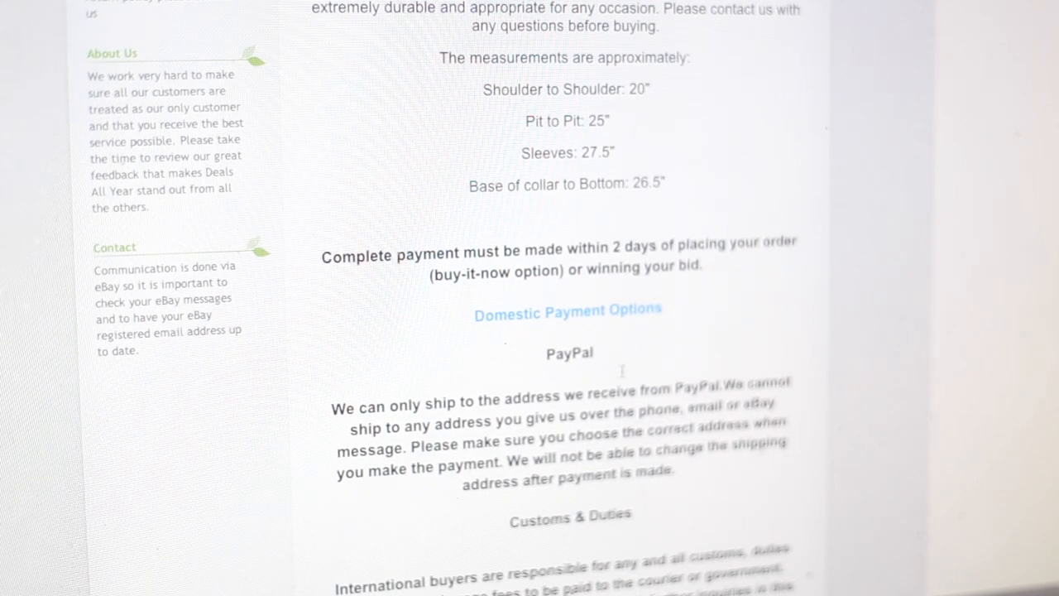
pyautogui.scroll(-3)
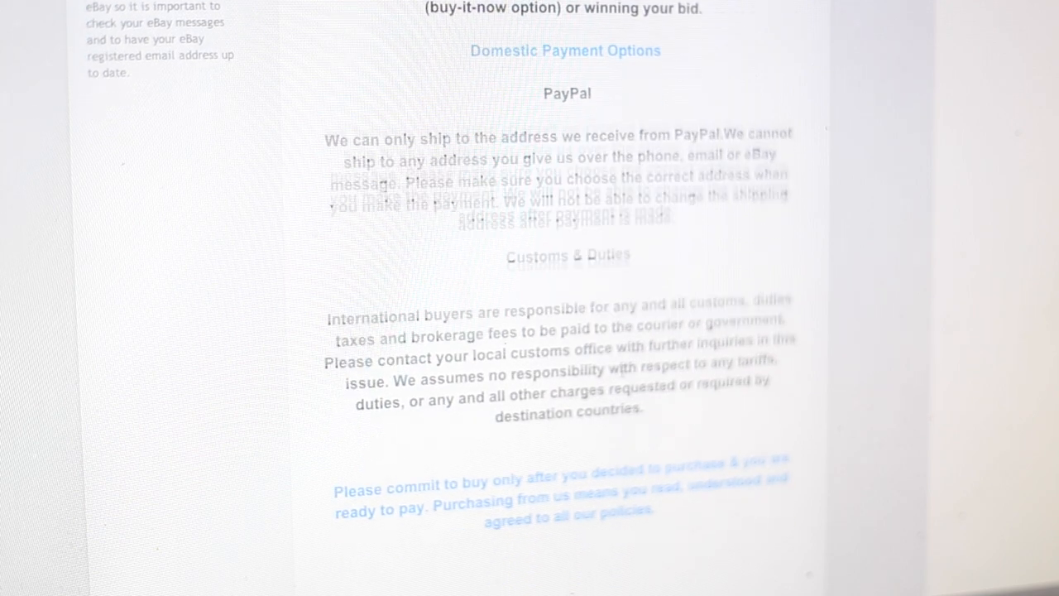
pyautogui.scroll(-3)
pyautogui.write('New Ra')
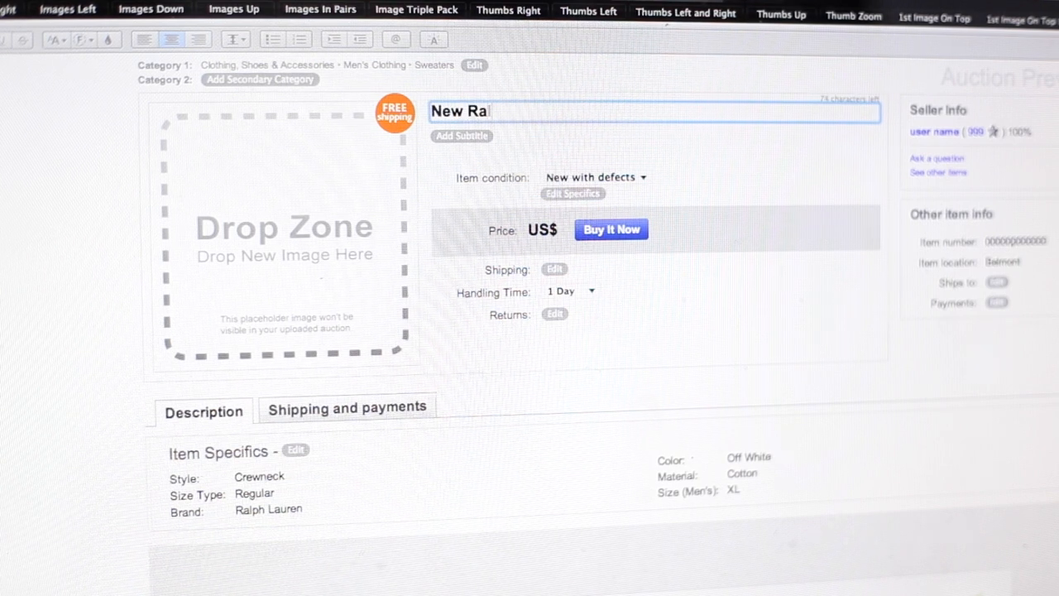
# Step: Enter the title 'New Ralph Lauren Mens Green Camo Military Shirt Size M'
pyautogui.write('ph Laure')
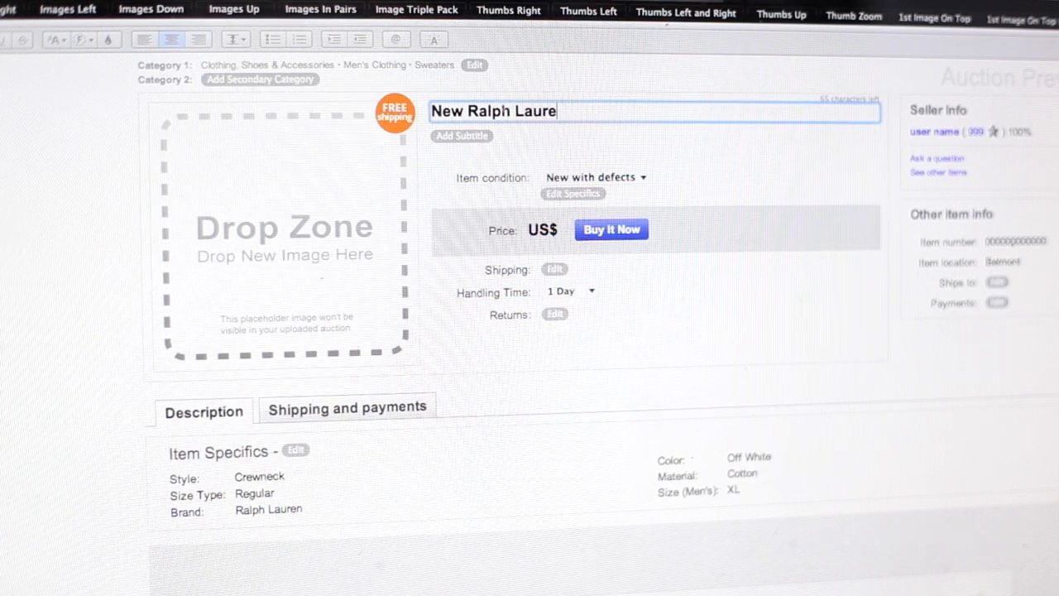
pyautogui.write('n Mens')
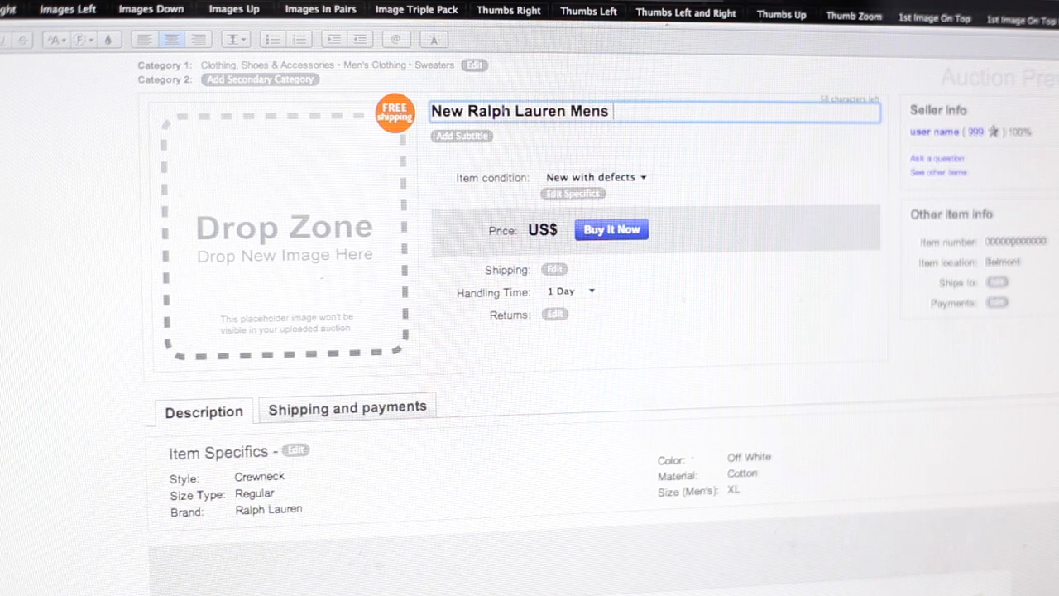
pyautogui.write('Green')
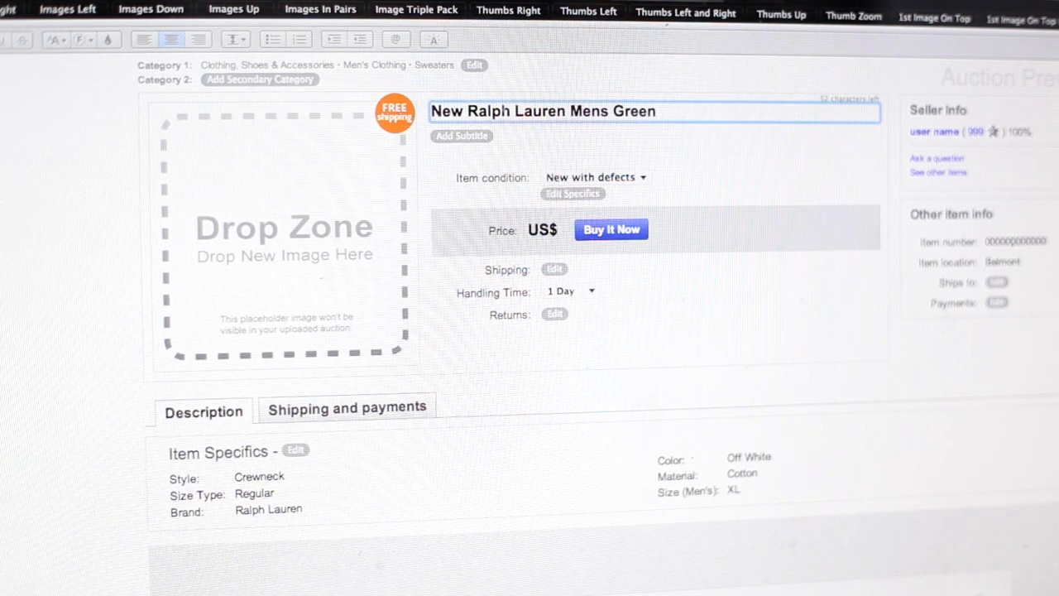
pyautogui.write('Camo')
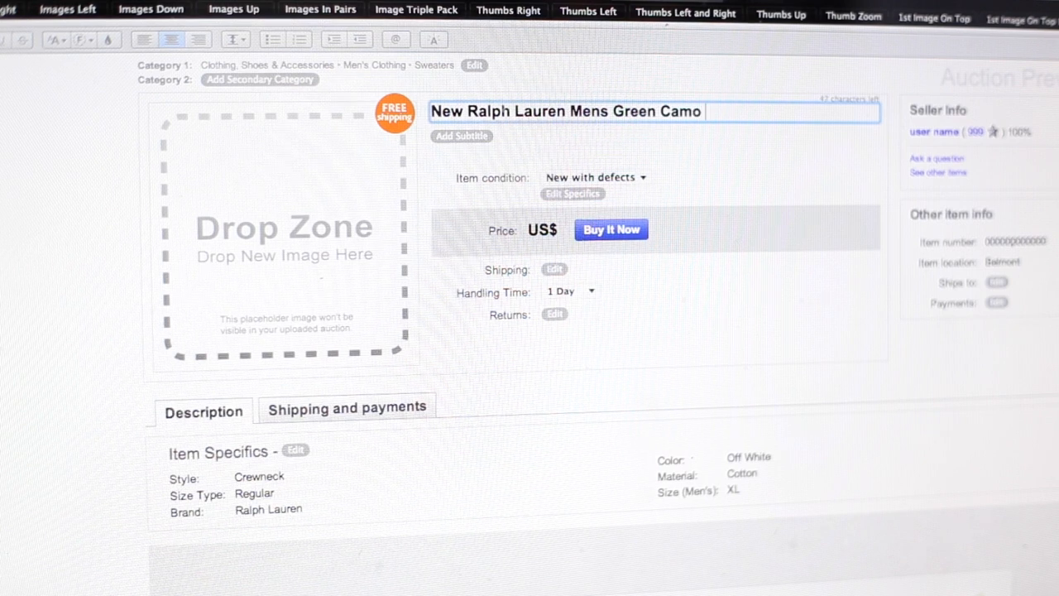
pyautogui.write('Military S')
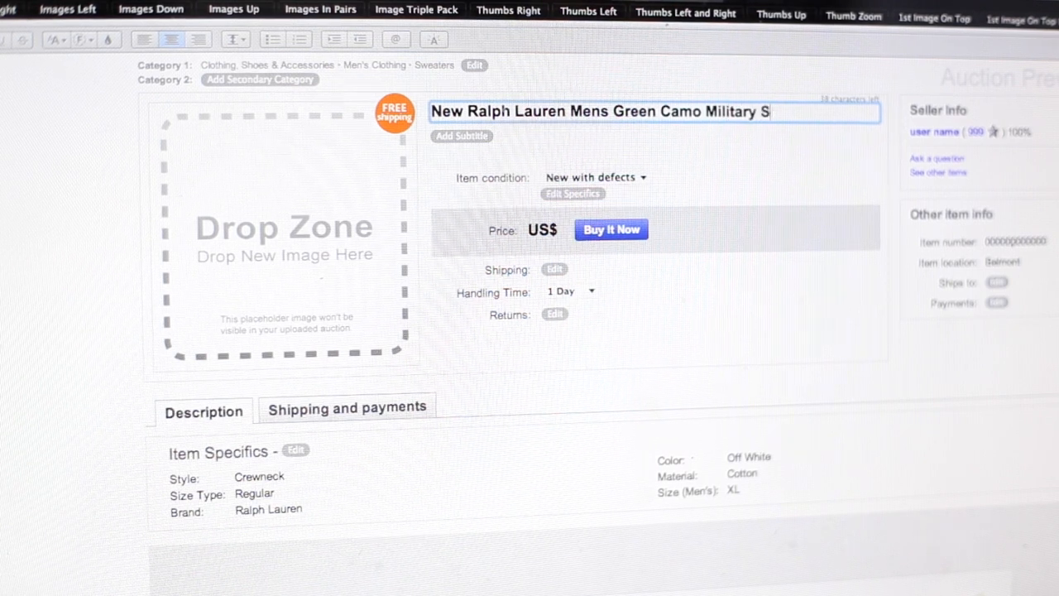
pyautogui.write('hirt Size')
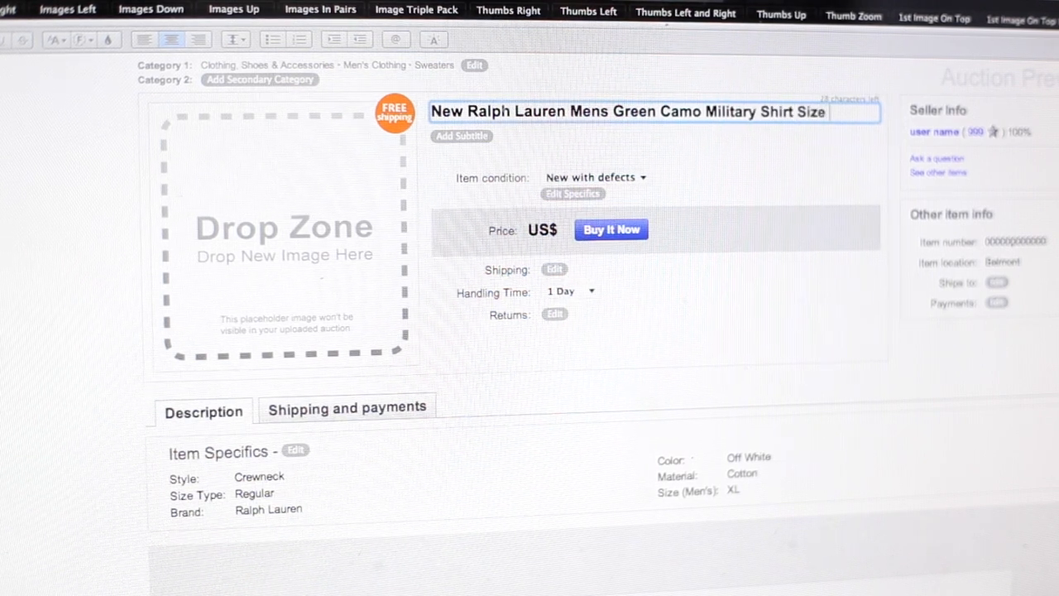
pyautogui.write('M')
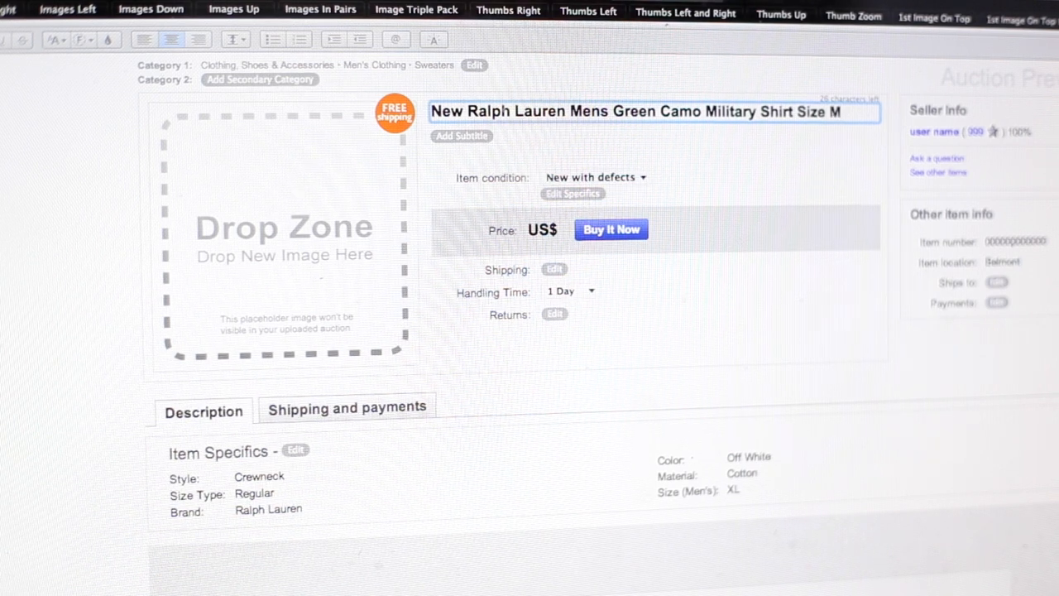
# Step: Set the item condition to 'New with tags' with the price at US$ 49.00
pyautogui.click(595, 177)
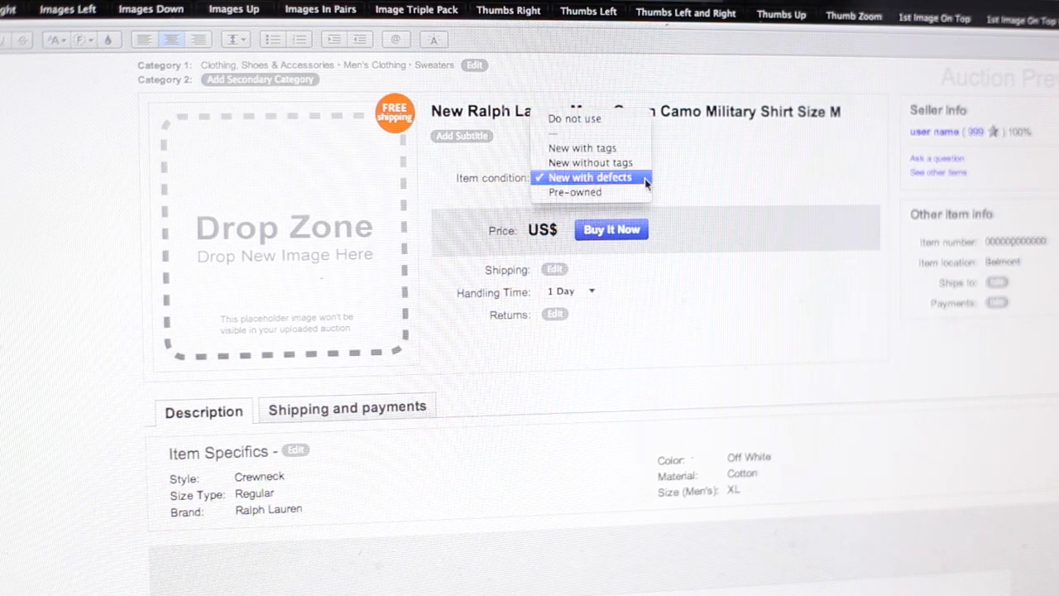
pyautogui.click(583, 147)
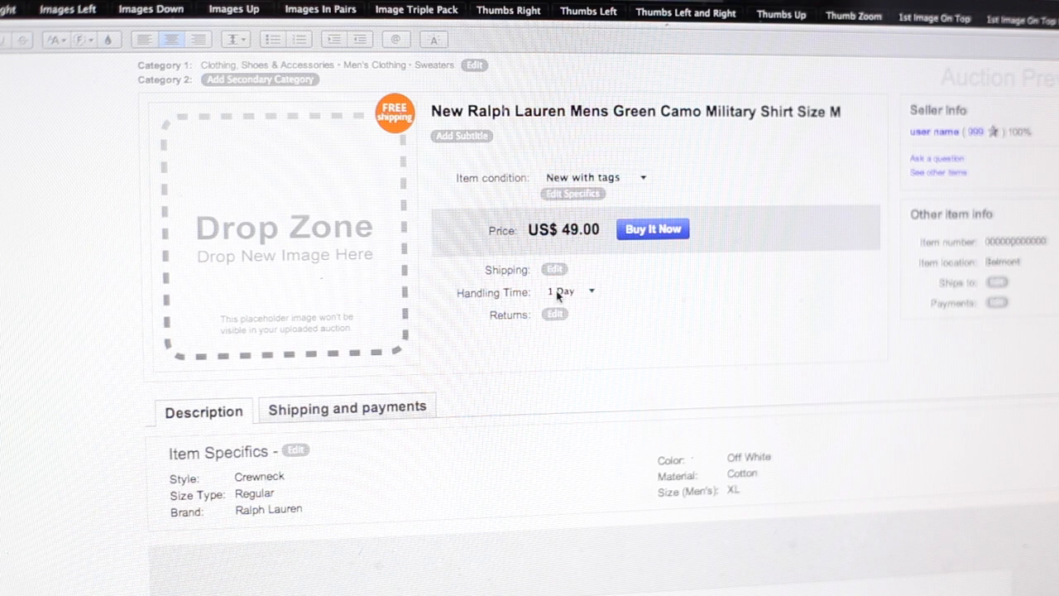
pyautogui.scroll(-3)
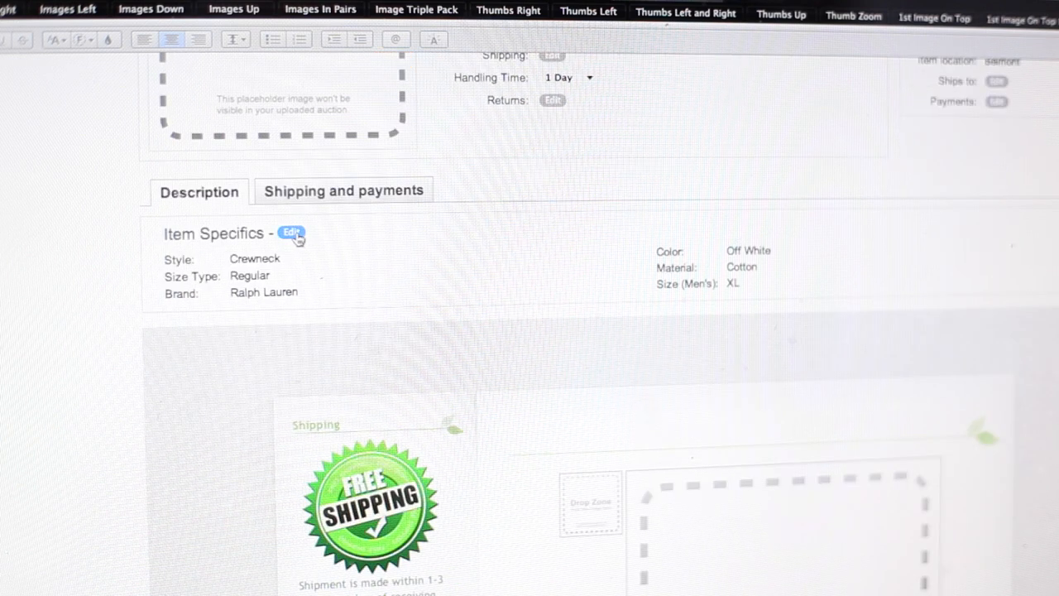
# Step: Edit the item specifics to style Polo, size M and colour Green
pyautogui.click(291, 232)
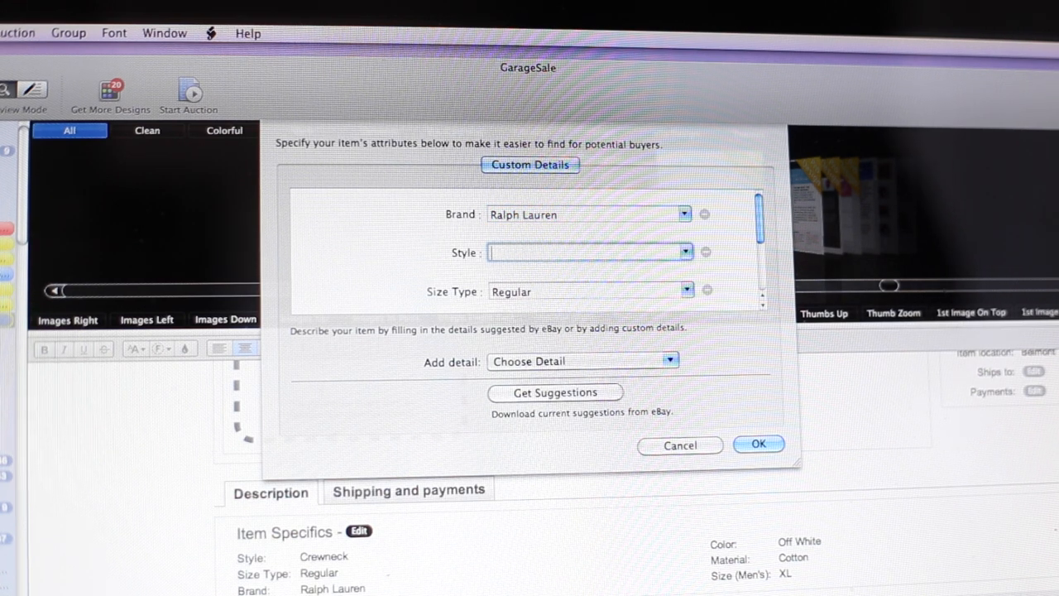
pyautogui.write('Polo')
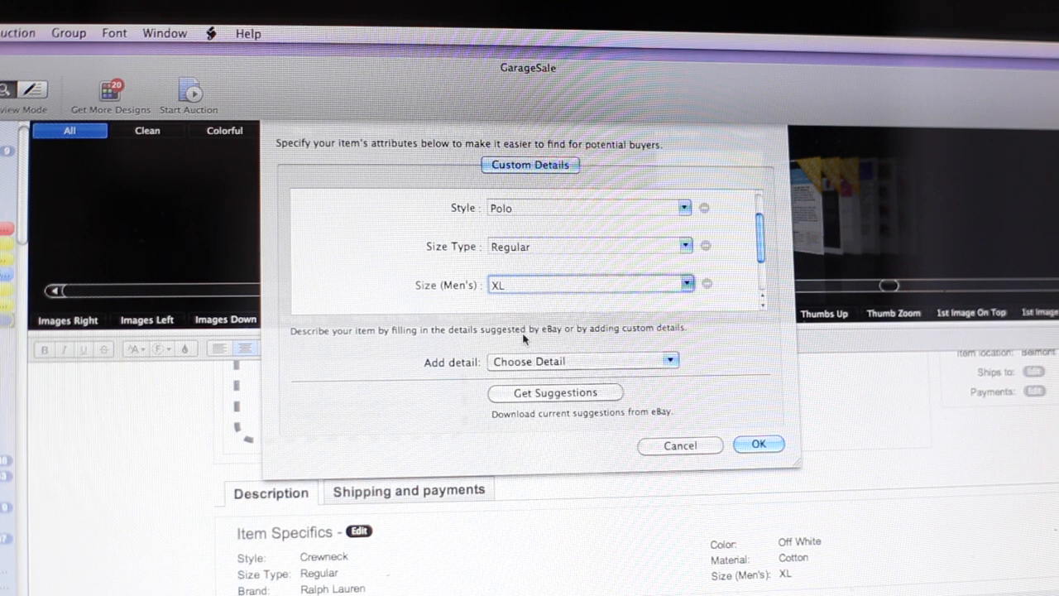
pyautogui.scroll(-3)
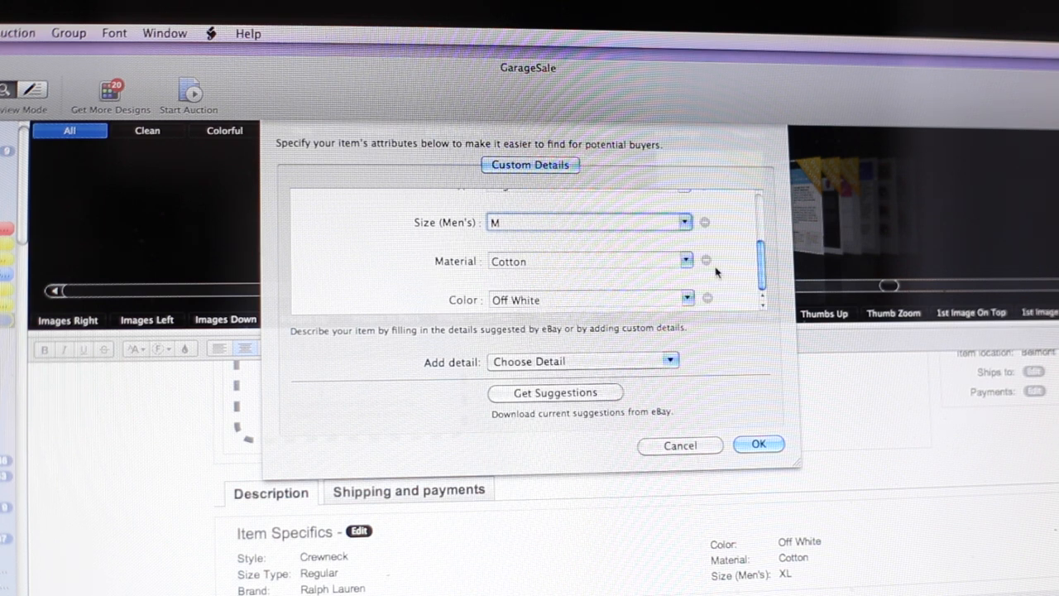
pyautogui.click(687, 299)
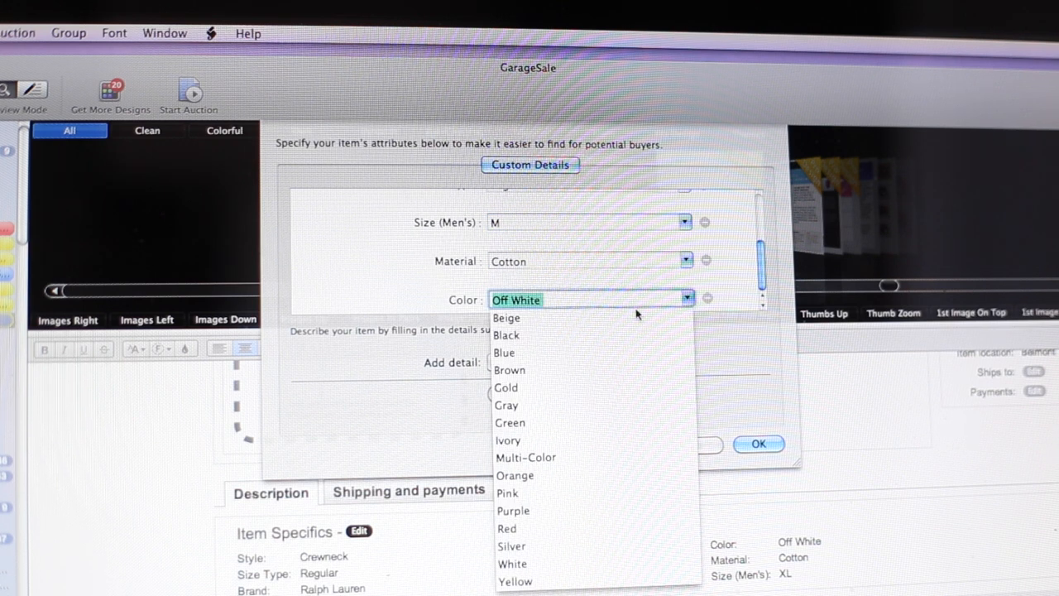
pyautogui.click(510, 422)
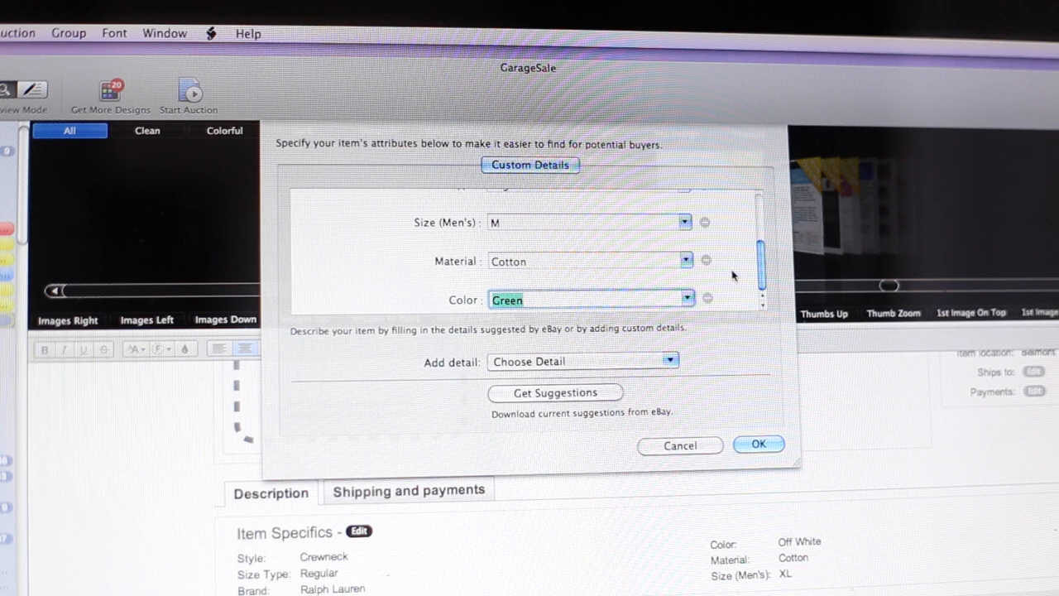
pyautogui.click(758, 443)
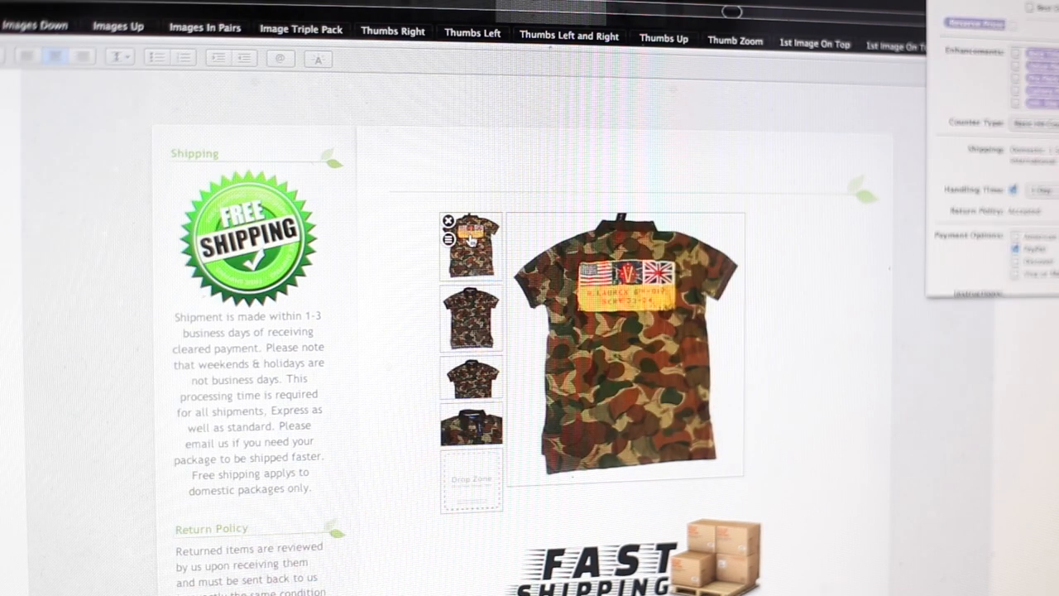
# Step: Preview the listing and view the second and third shirt photos
pyautogui.click(470, 318)
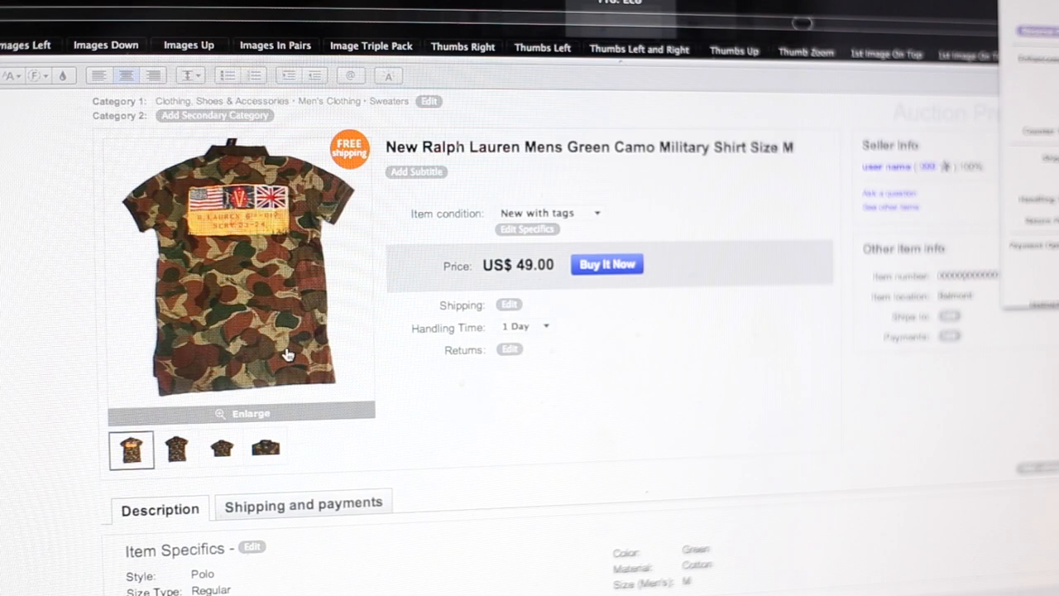
pyautogui.click(175, 450)
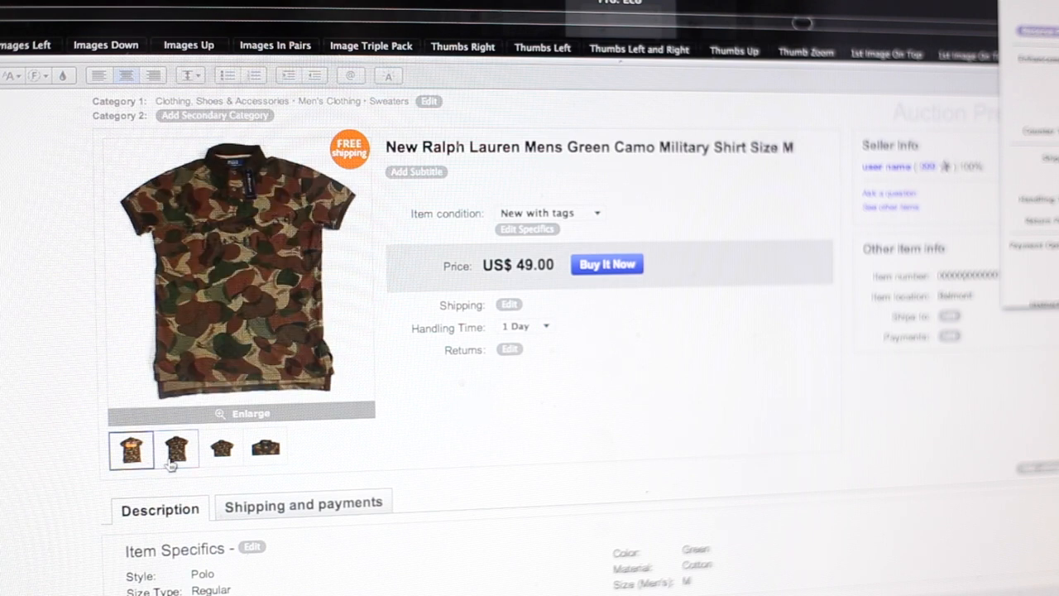
pyautogui.click(222, 448)
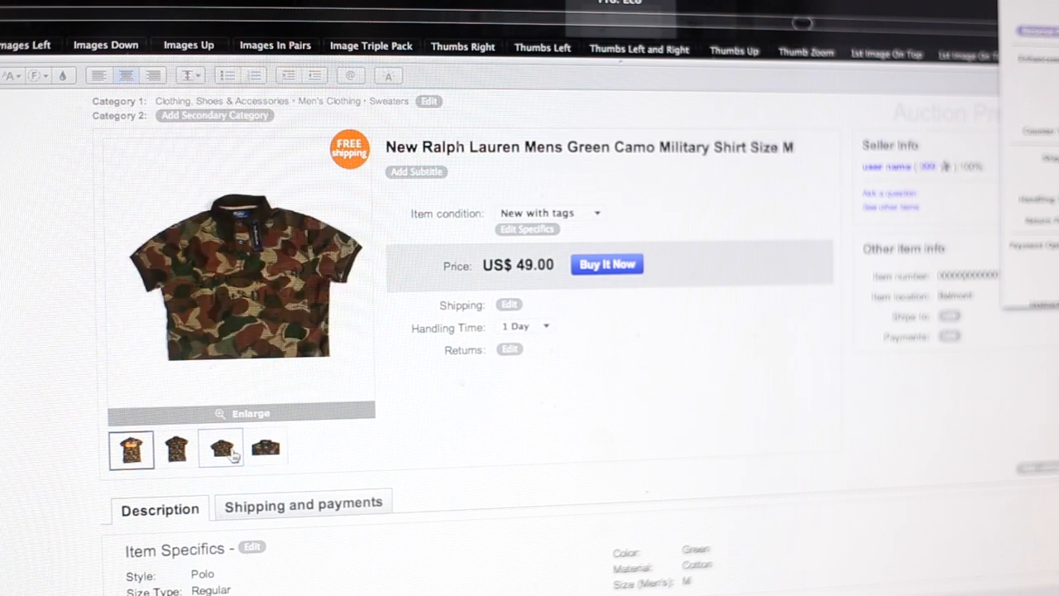
pyautogui.scroll(-3)
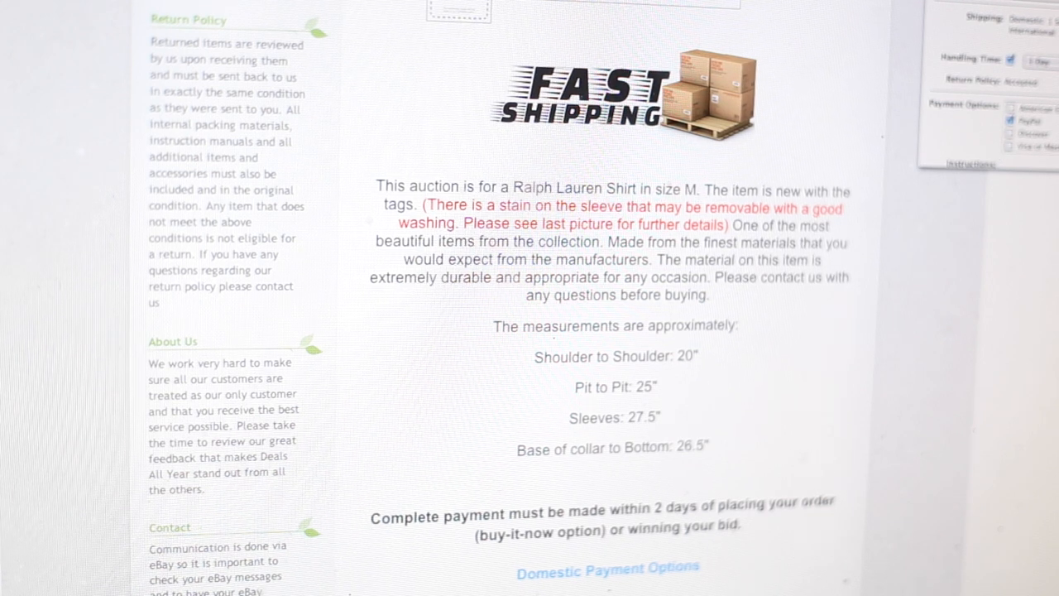
# Step: Select and delete the red sleeve-stain sentence from the description
pyautogui.moveTo(420, 205); pyautogui.dragTo(726, 225)
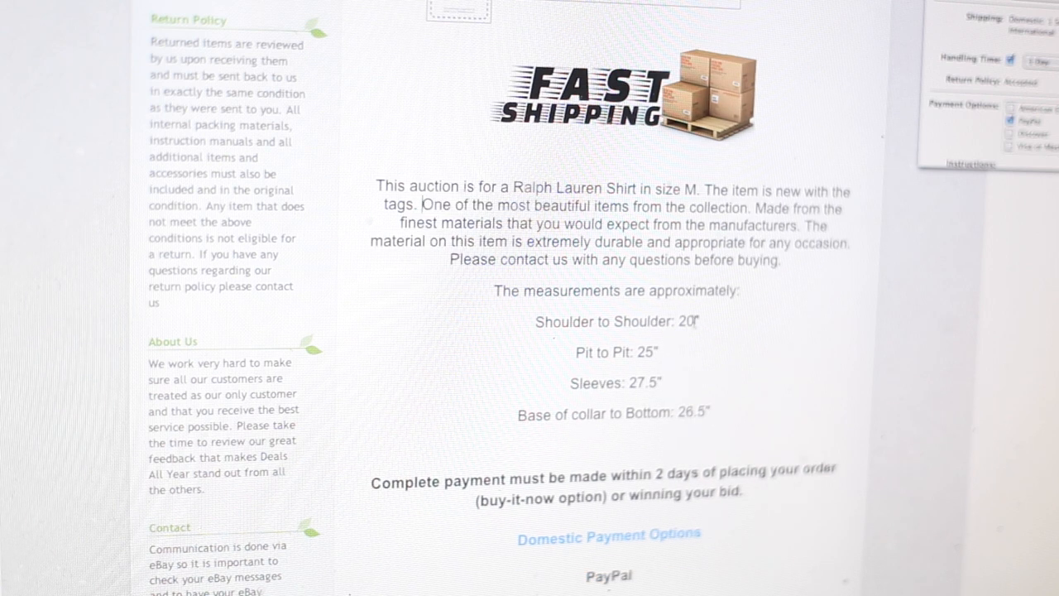
pyautogui.moveTo(709, 321)
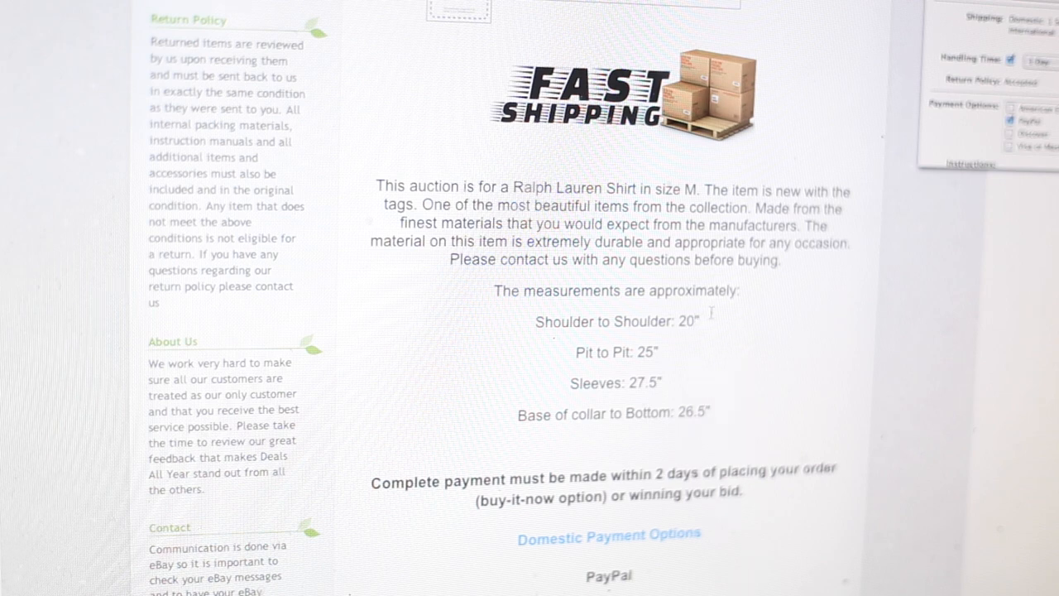
pyautogui.scroll(-3)
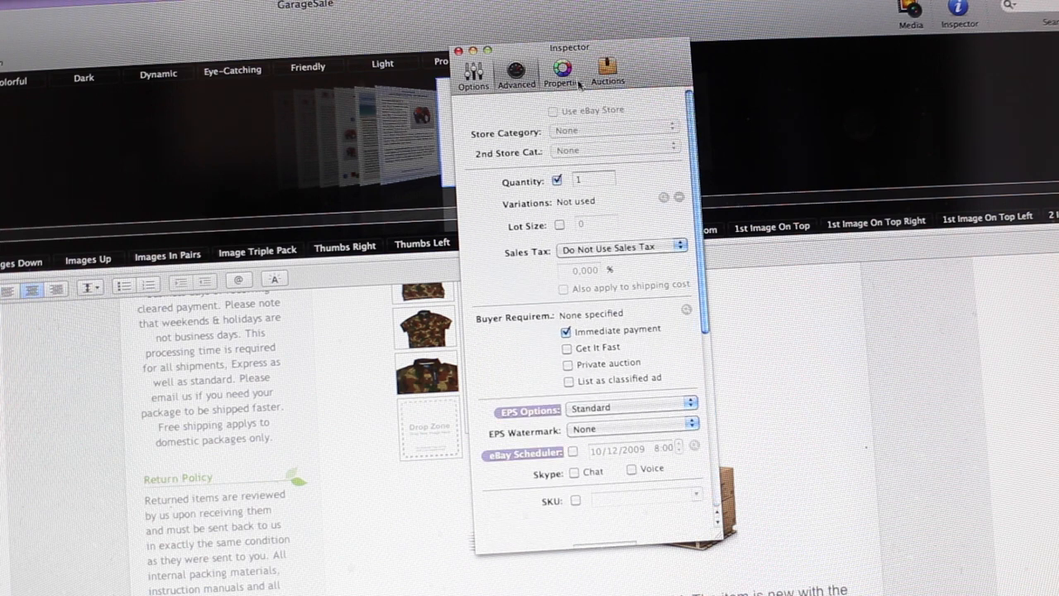
# Step: Review the template's Design Properties, then return to the listing Options with duration, price and handling
pyautogui.click(563, 73)
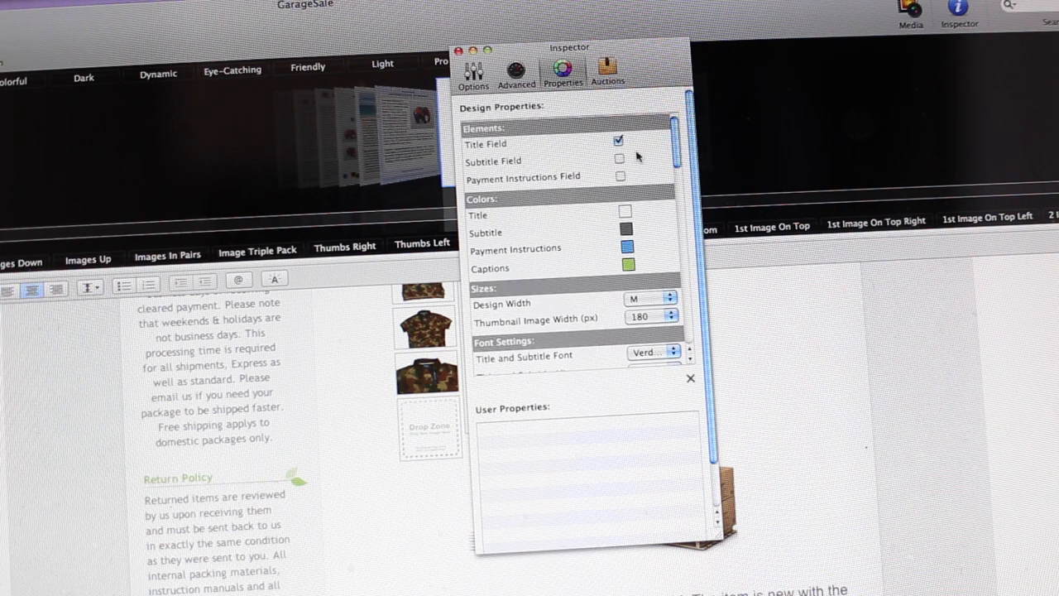
pyautogui.scroll(-3)
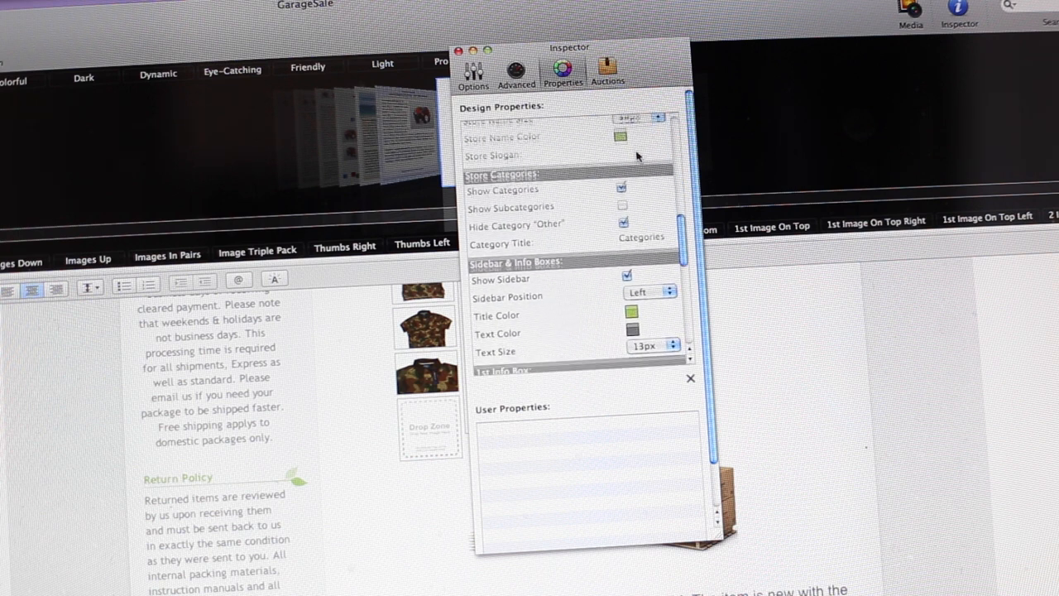
pyautogui.scroll(3)
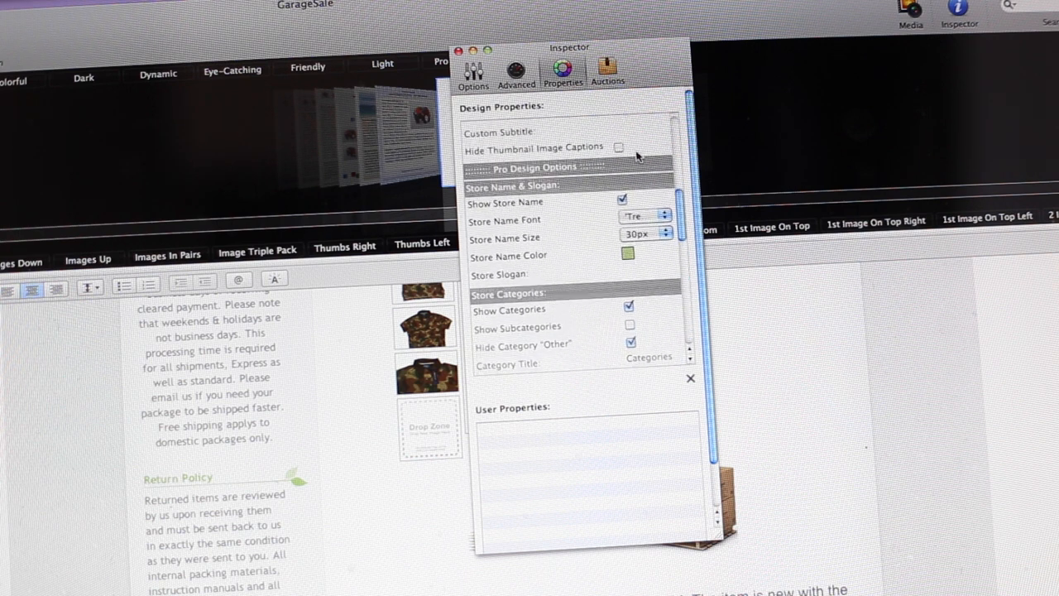
pyautogui.click(516, 73)
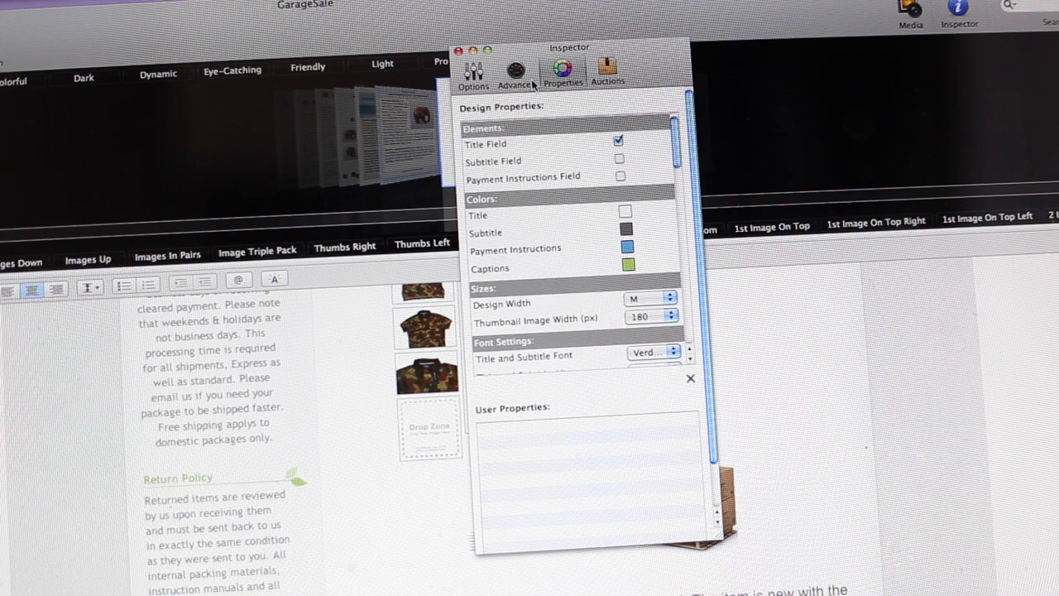
pyautogui.click(474, 73)
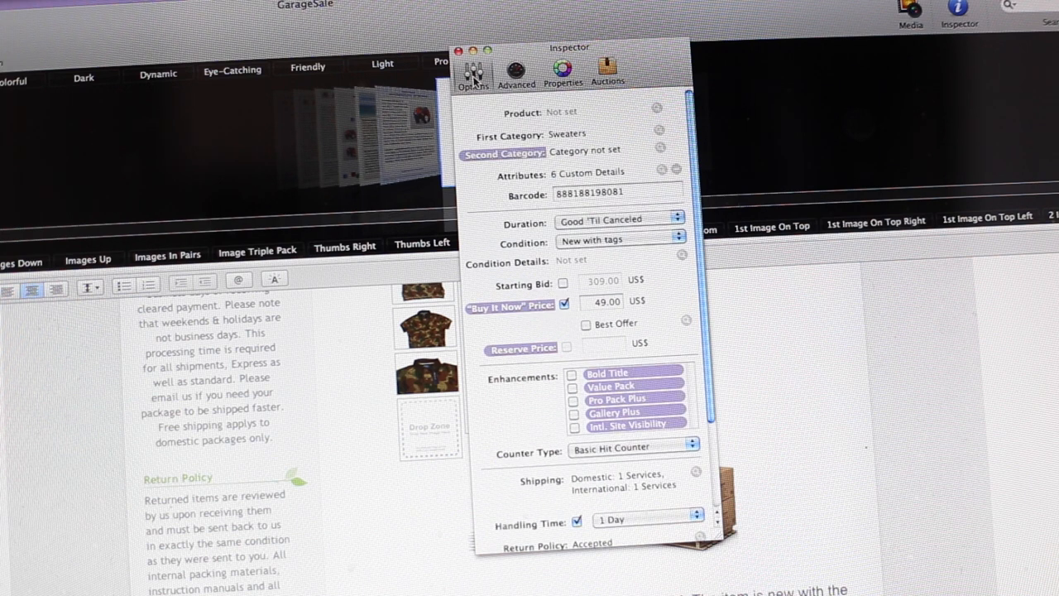
pyautogui.tripleClick(616, 192)
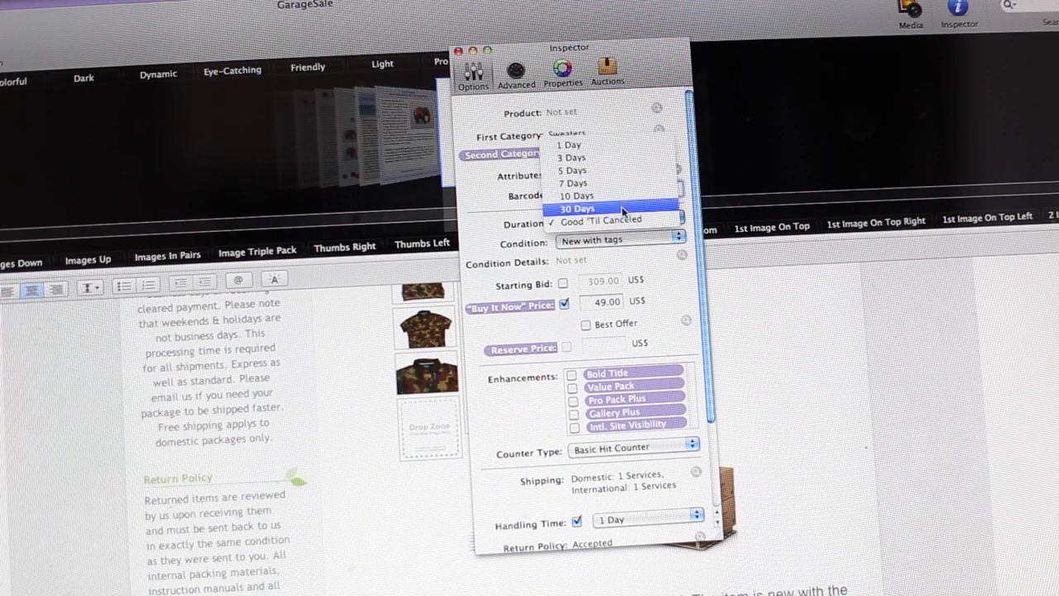
pyautogui.click(620, 242)
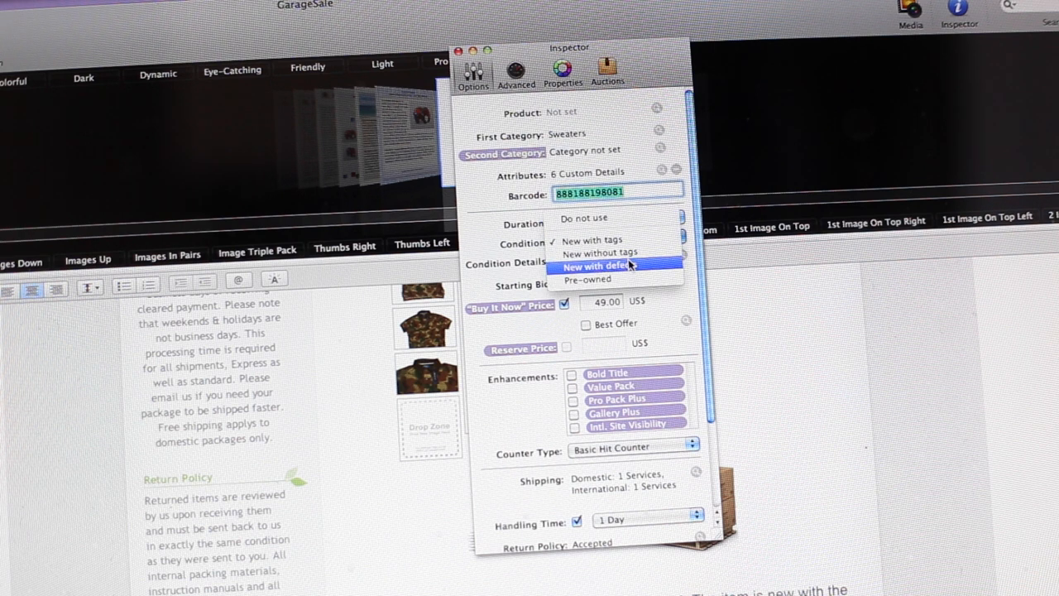
pyautogui.moveTo(592, 239)
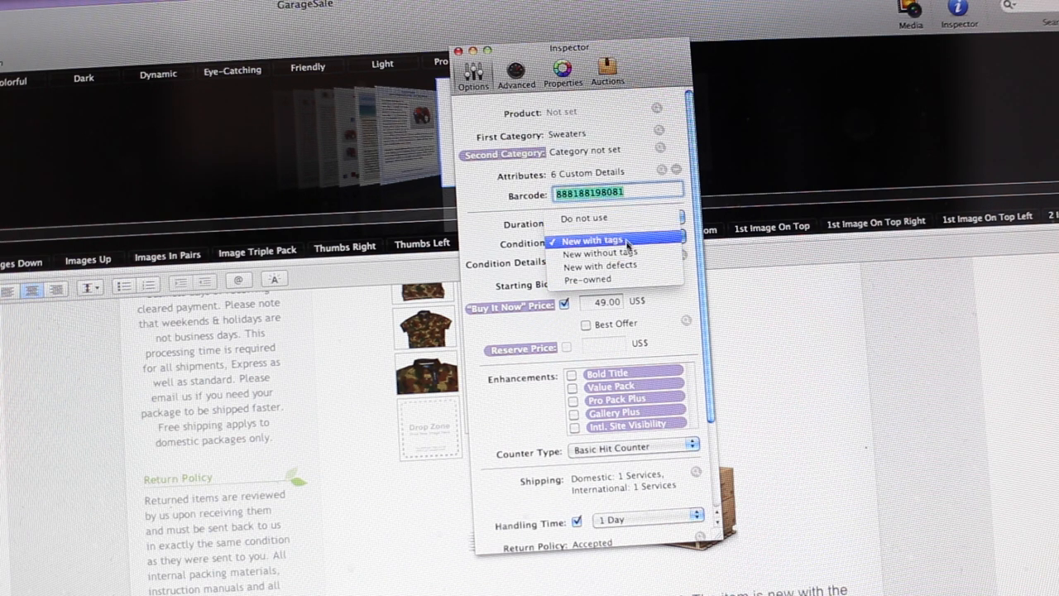
pyautogui.click(591, 238)
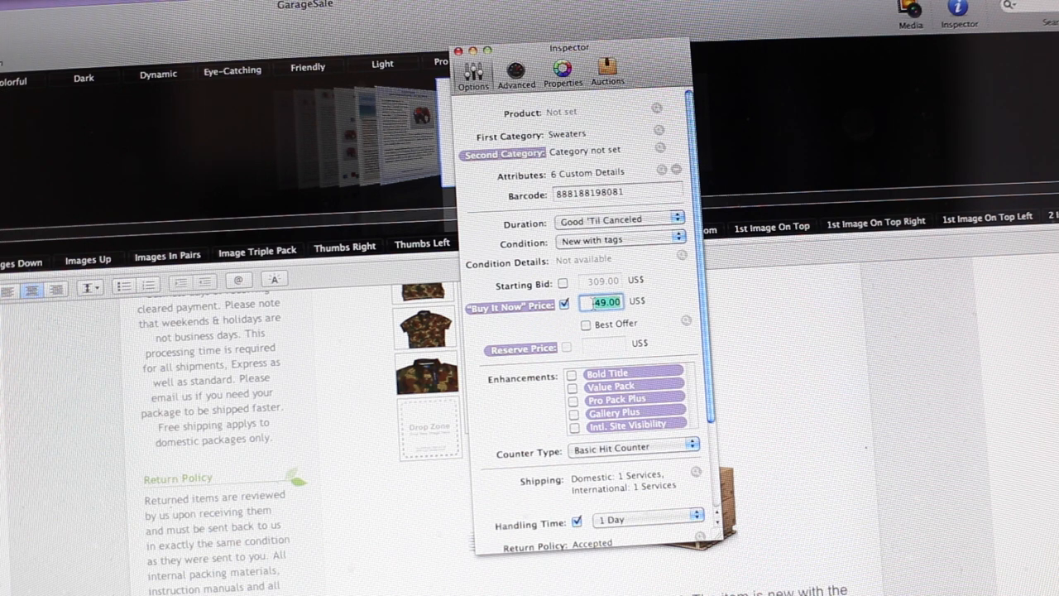
pyautogui.scroll(-3)
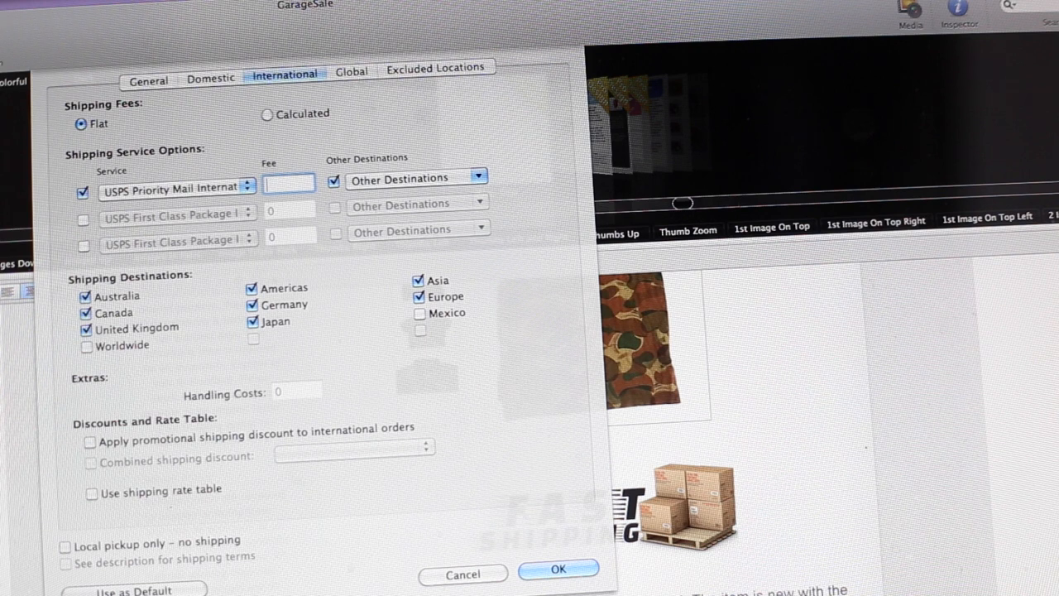
# Step: Enter the flat fee for USPS Priority Mail International and confirm the shipping sheet with OK
pyautogui.write('20')
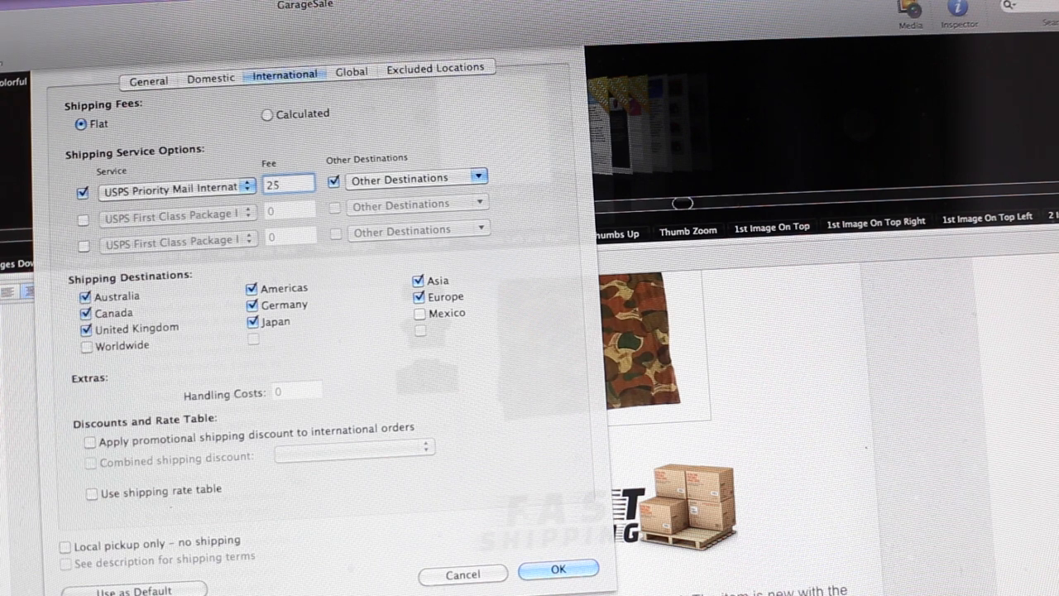
pyautogui.moveTo(553, 377)
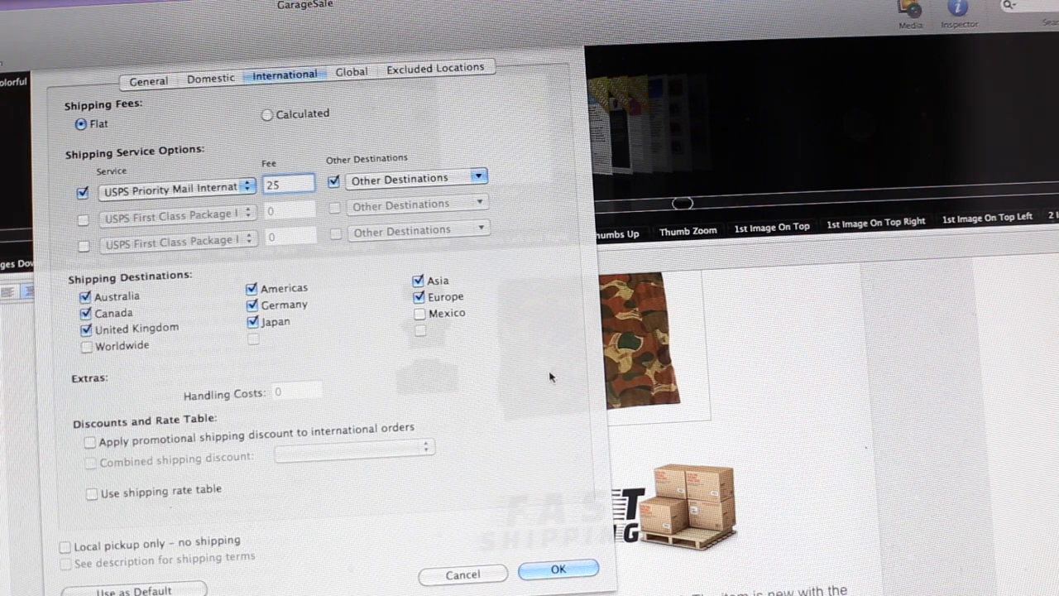
pyautogui.scroll(-3)
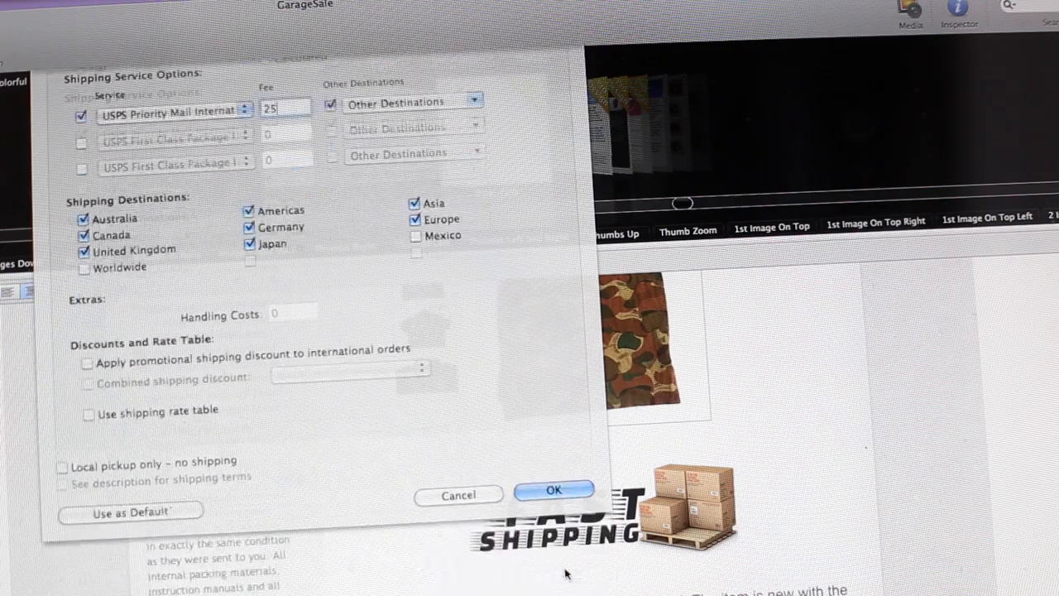
pyautogui.click(553, 490)
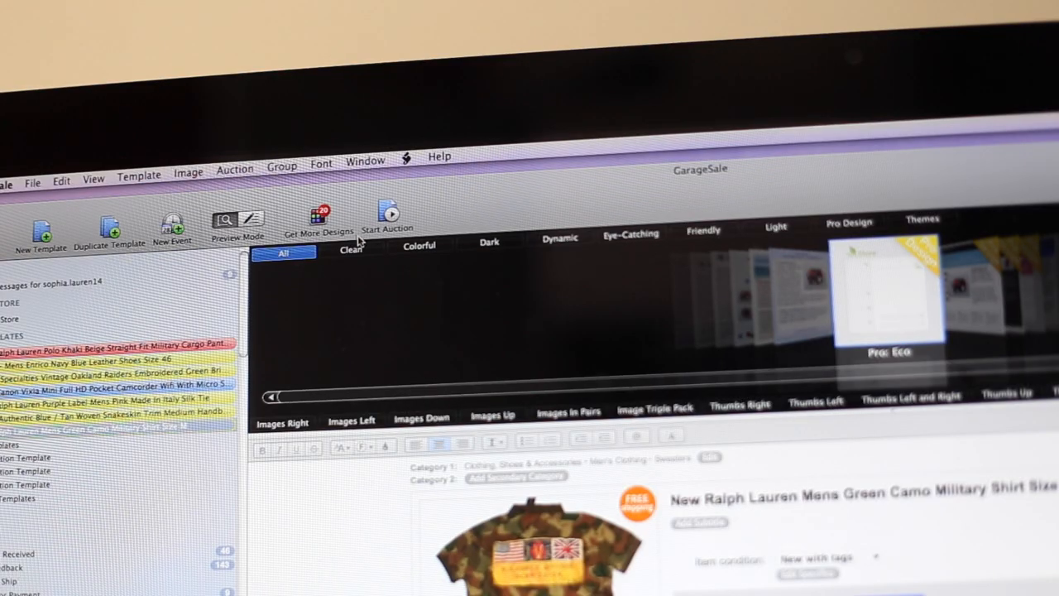
# Step: Start the auction, bringing up the eBay upload confirmation with its US$ 0.20 fee
pyautogui.click(388, 222)
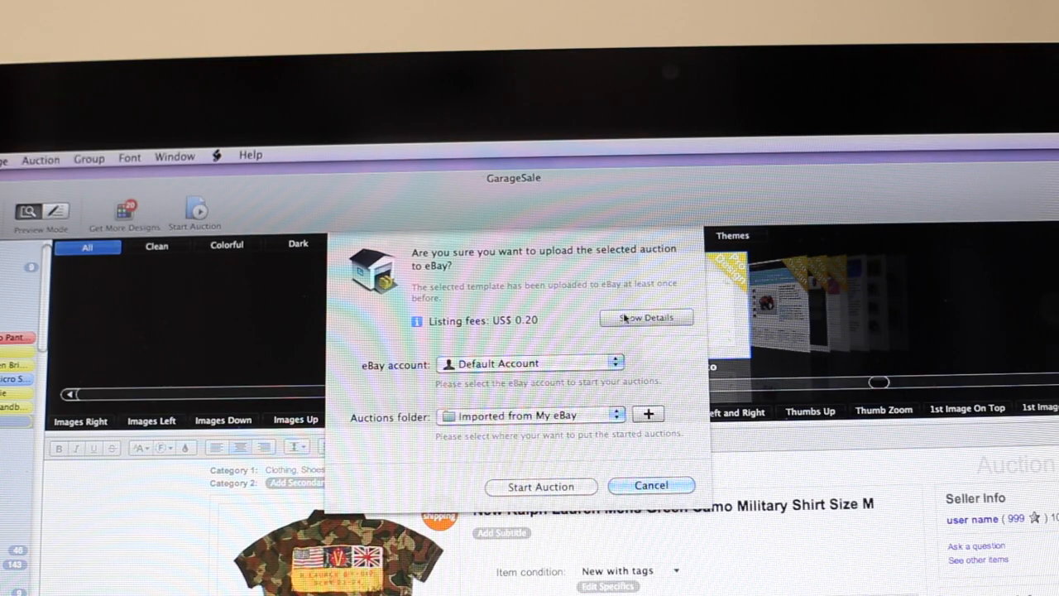
pyautogui.moveTo(533, 381)
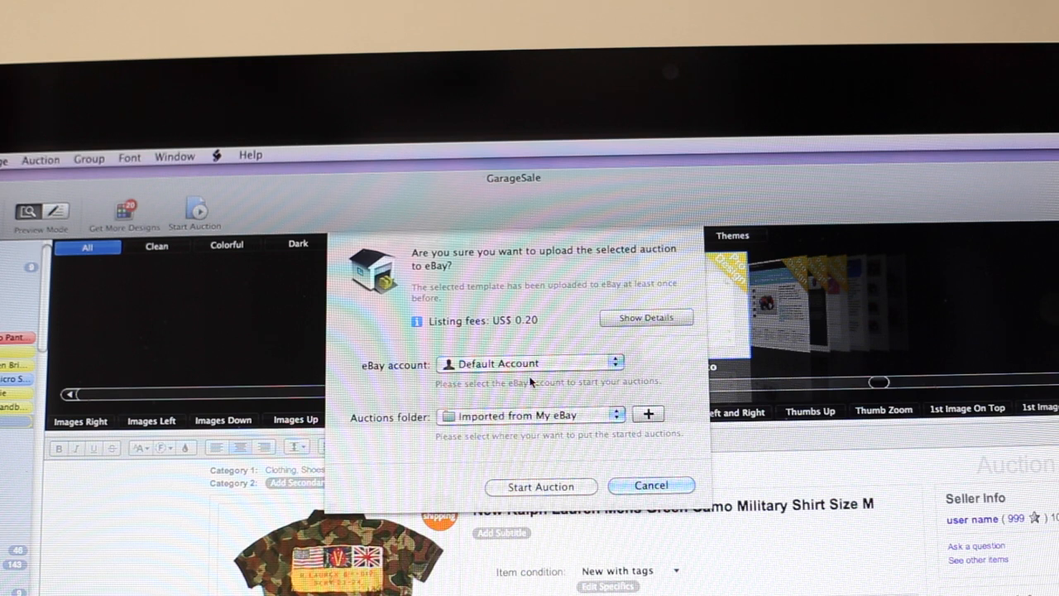
pyautogui.moveTo(556, 379)
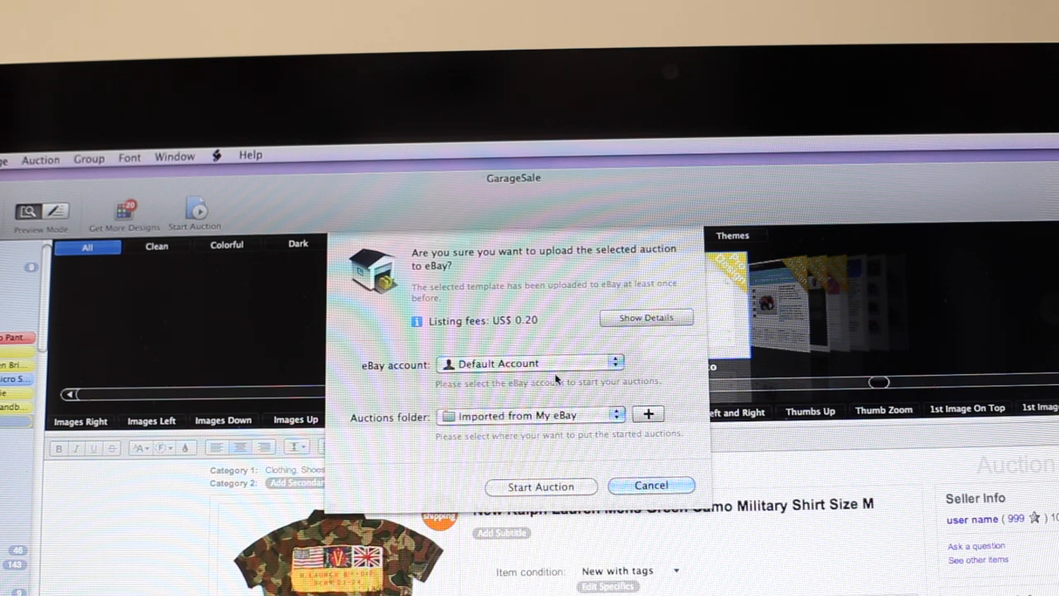